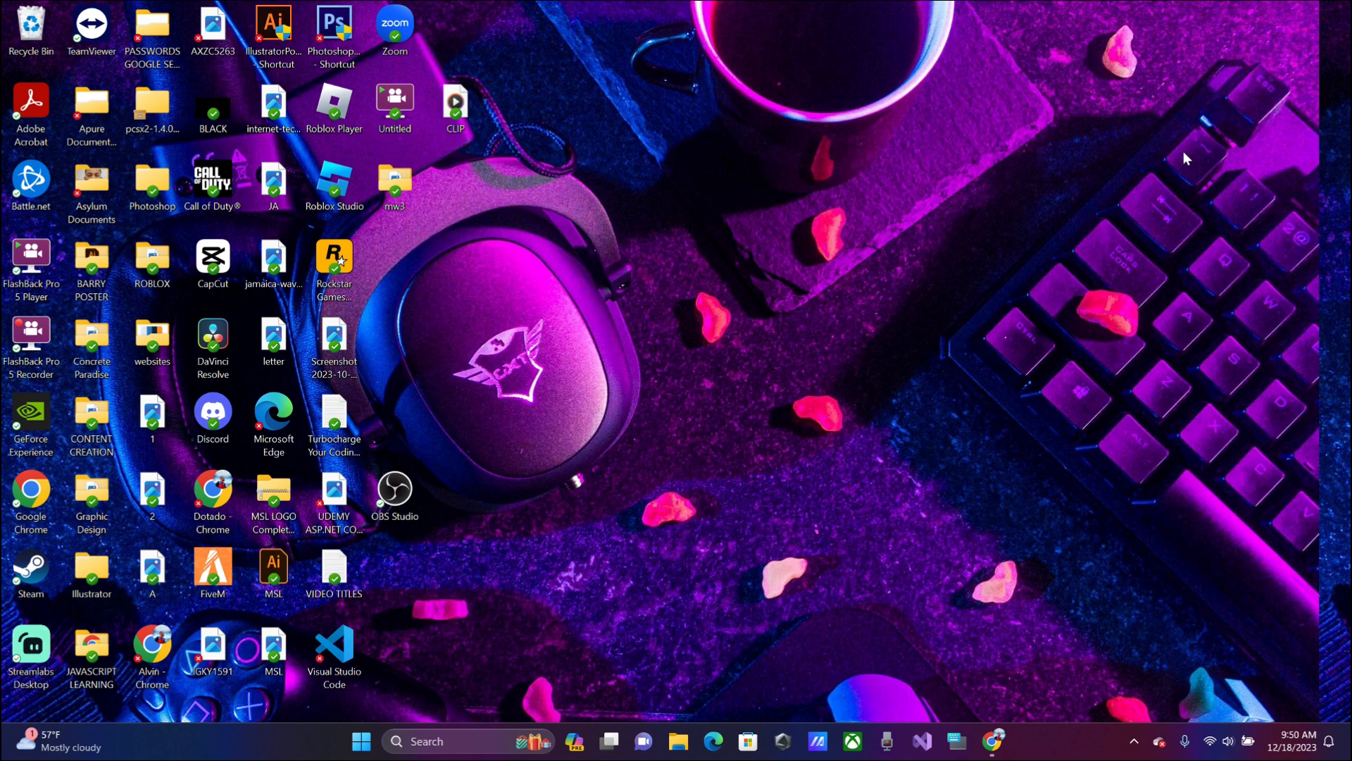
Step: Launch Google Chrome from the desktop shortcut
double_click(211, 182)
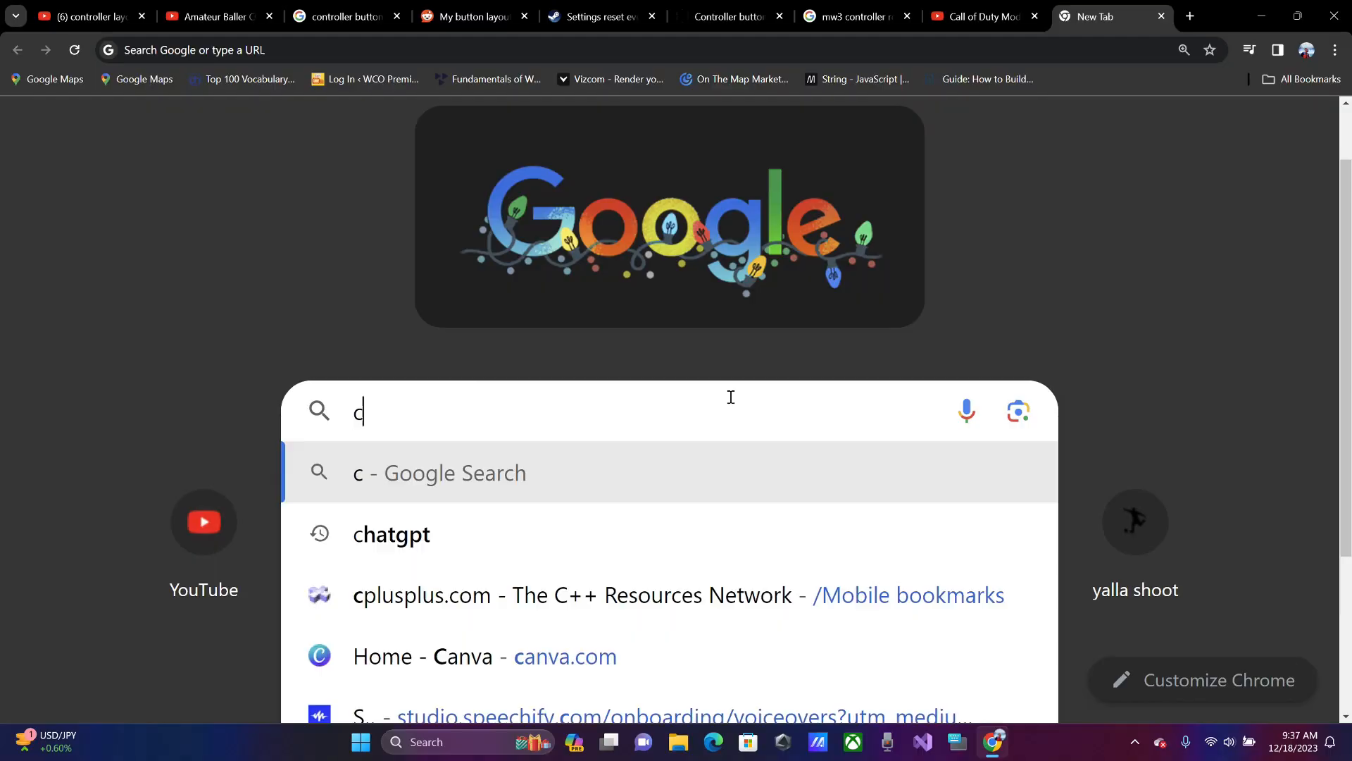
Step: Search 'call of duty modern warfare 3', view the Reddit button-layout thread, then minimize Chrome
text(all of duty modern warfare 3)
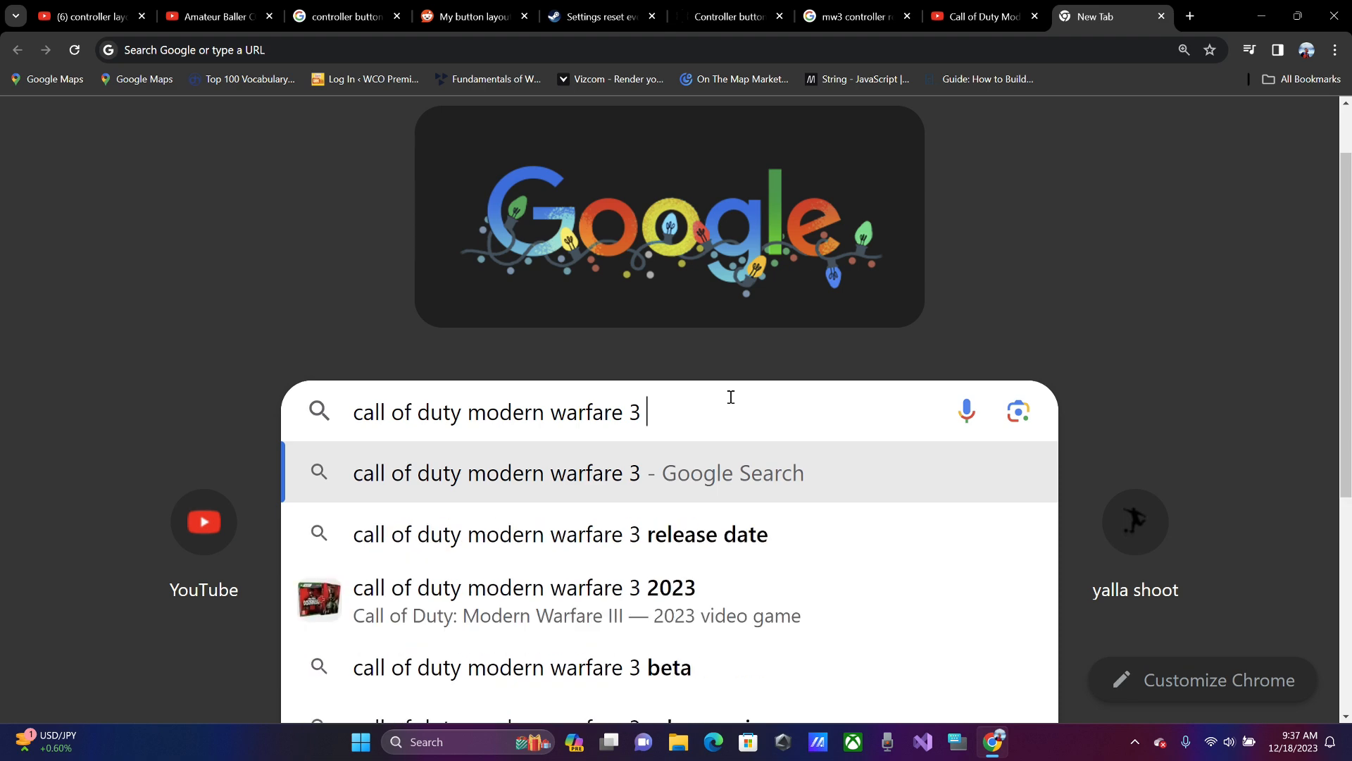
click(472, 17)
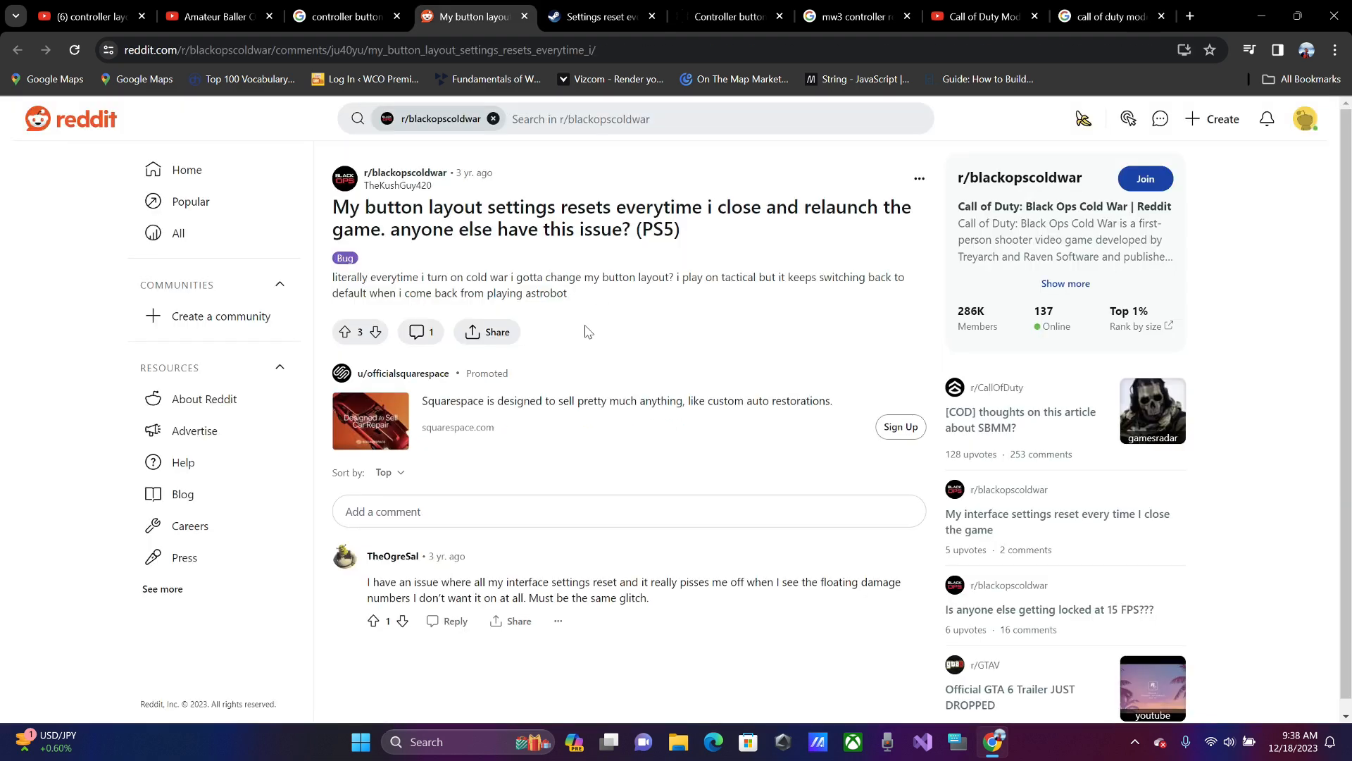
click(601, 16)
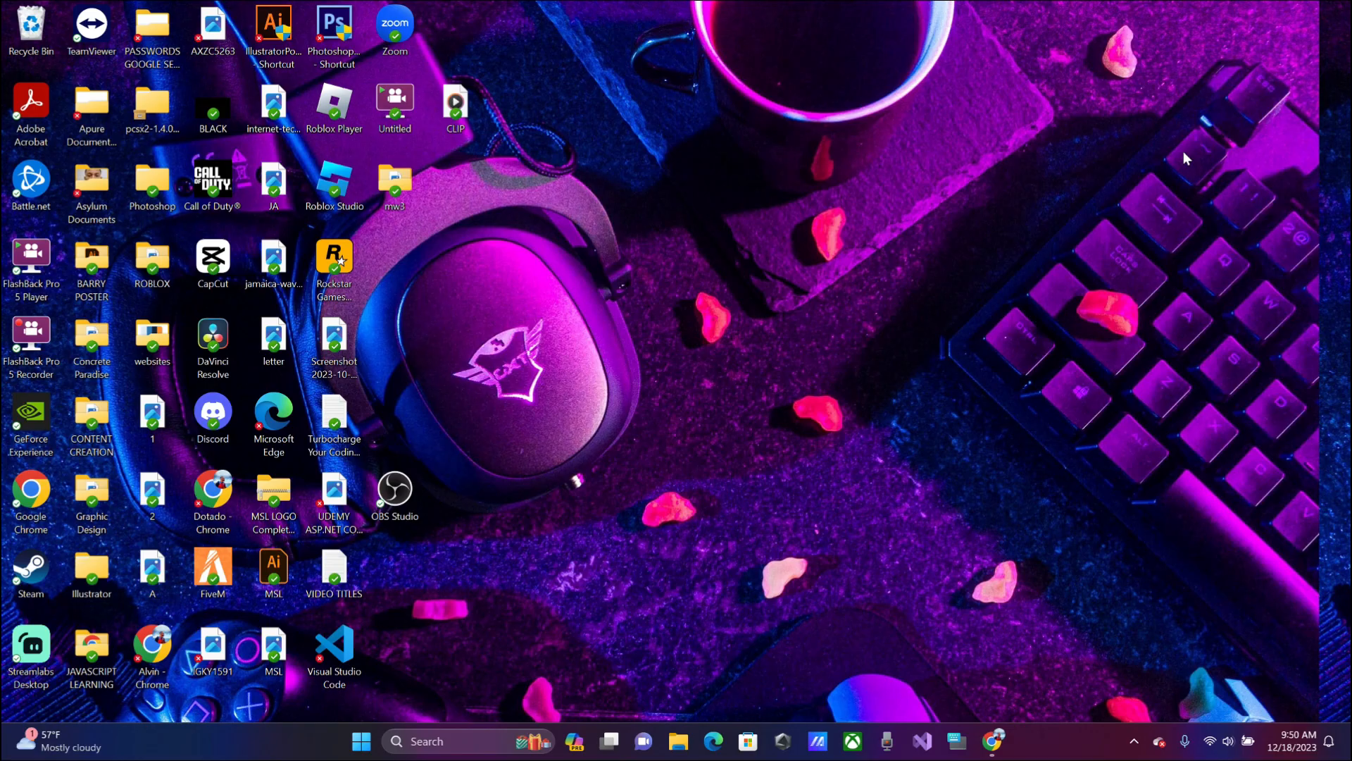
Step: Launch Call of Duty, choose Warzone and start the DMZ mode
double_click(212, 184)
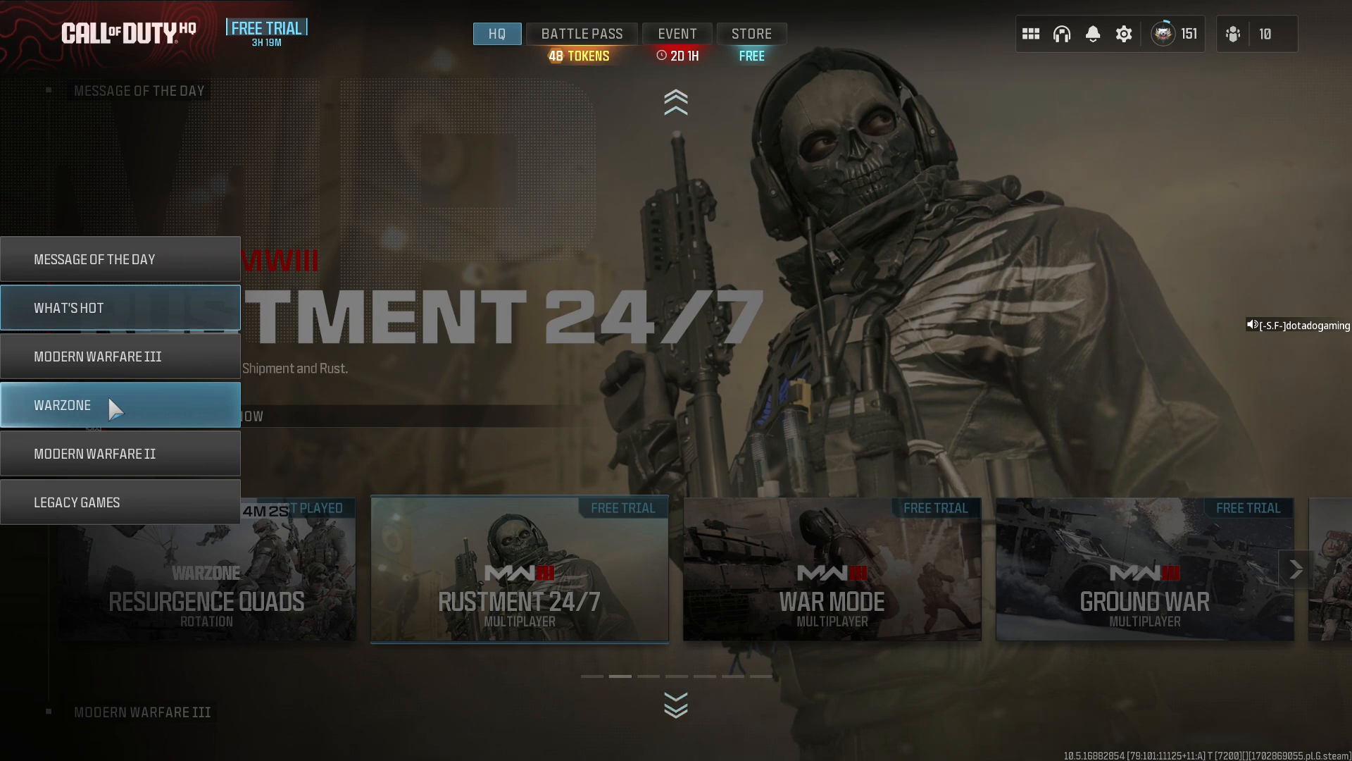
click(61, 404)
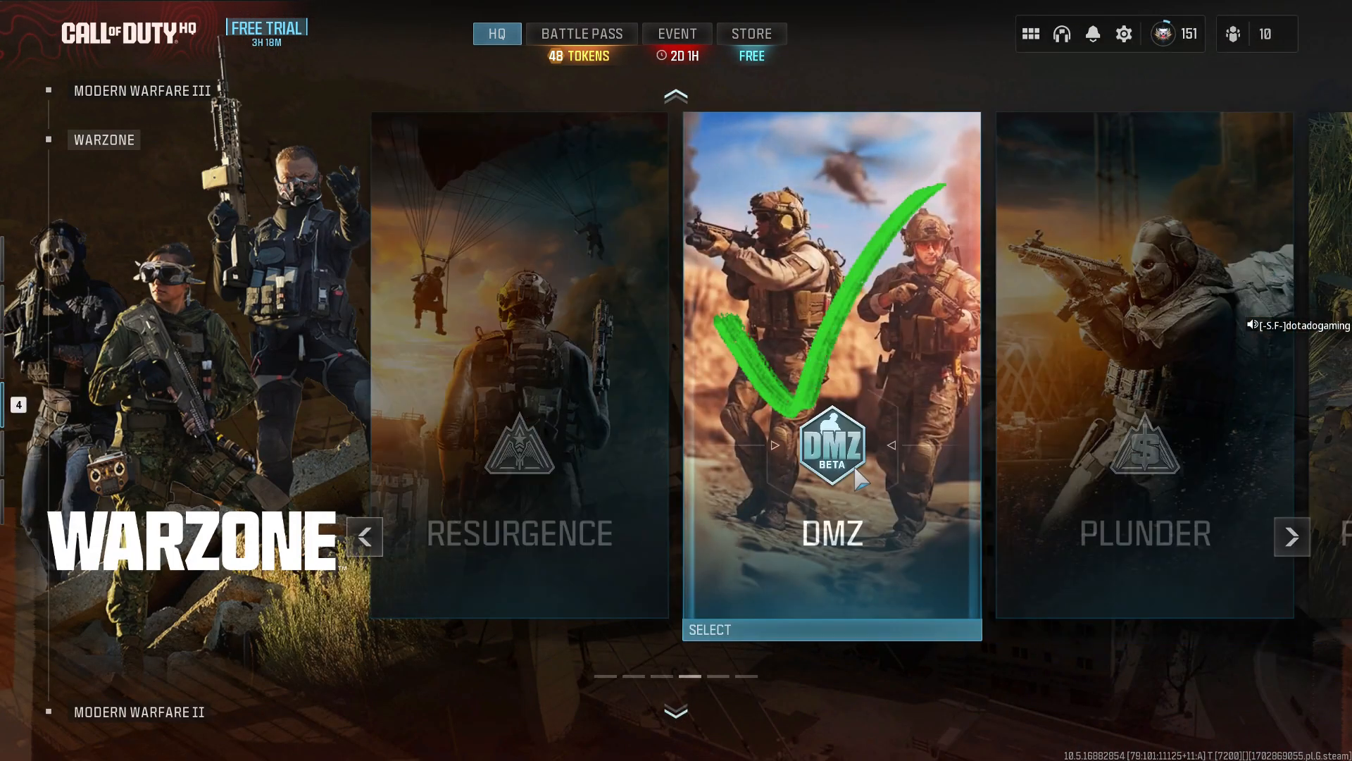
click(831, 628)
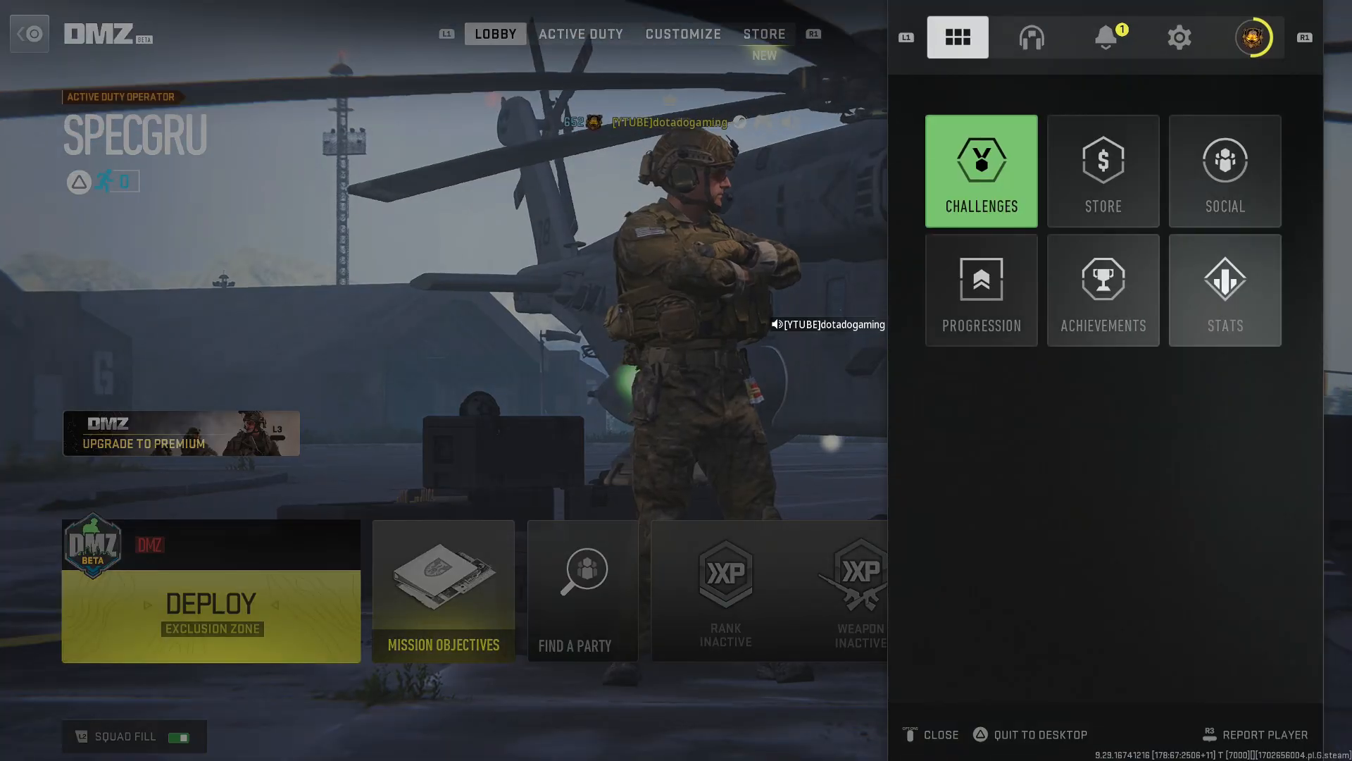
Step: Browse DMZ's Button Layout Preset list in controller settings, then return to the controller page
click(1179, 36)
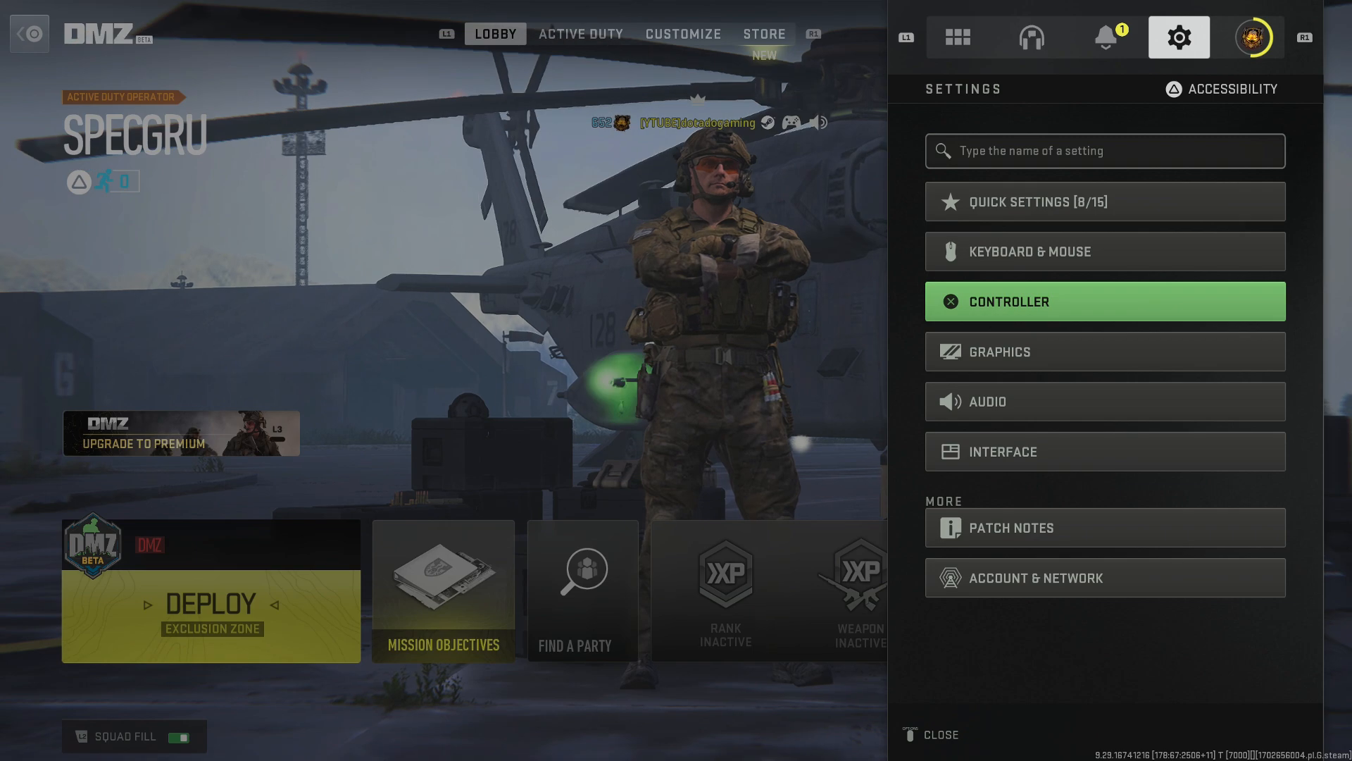
click(1105, 301)
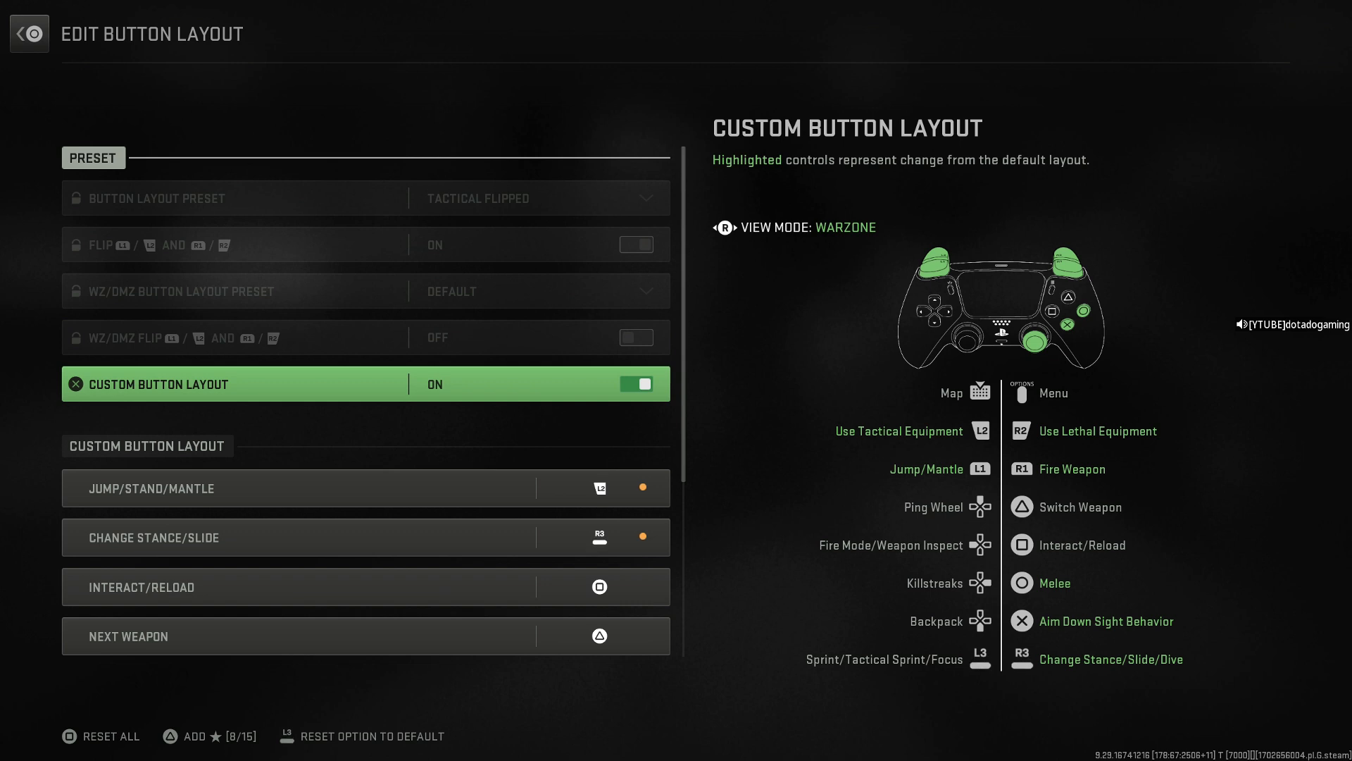
click(539, 198)
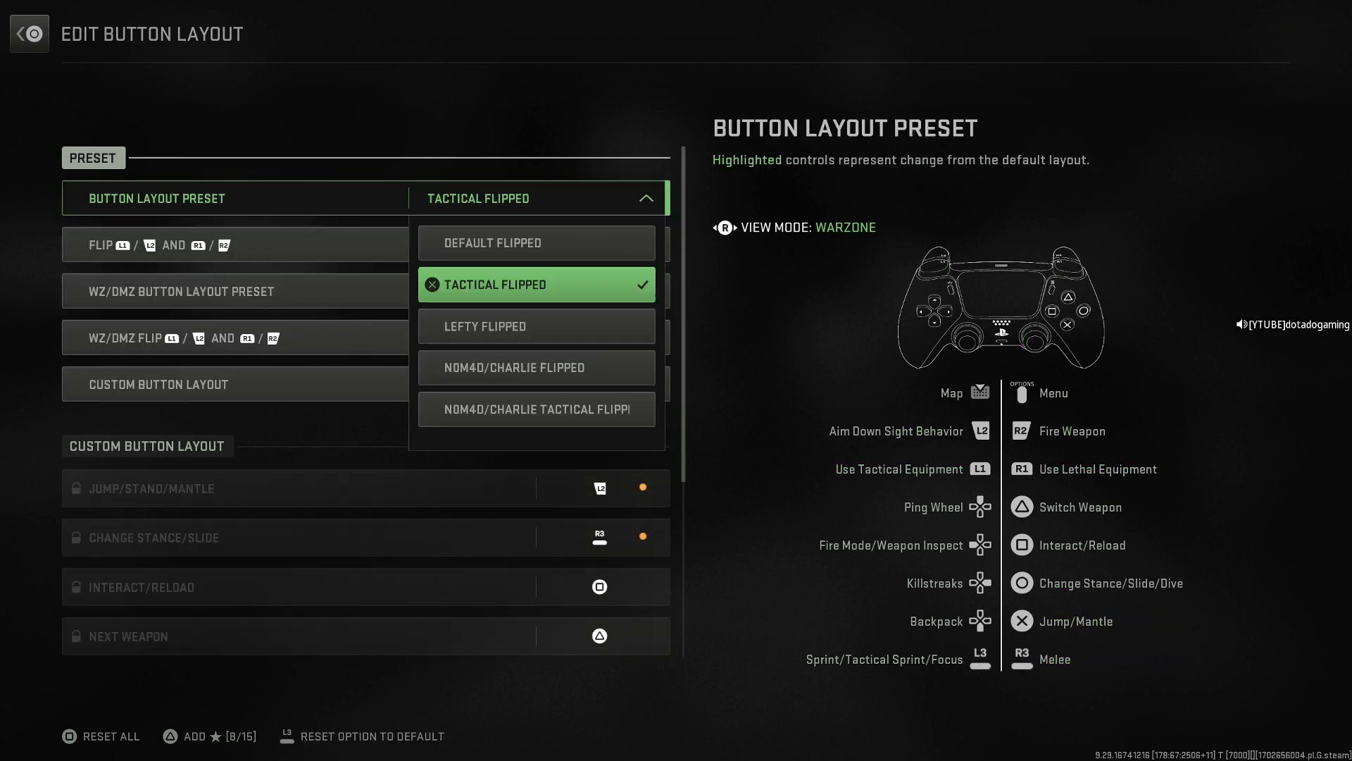
scroll(down, 3)
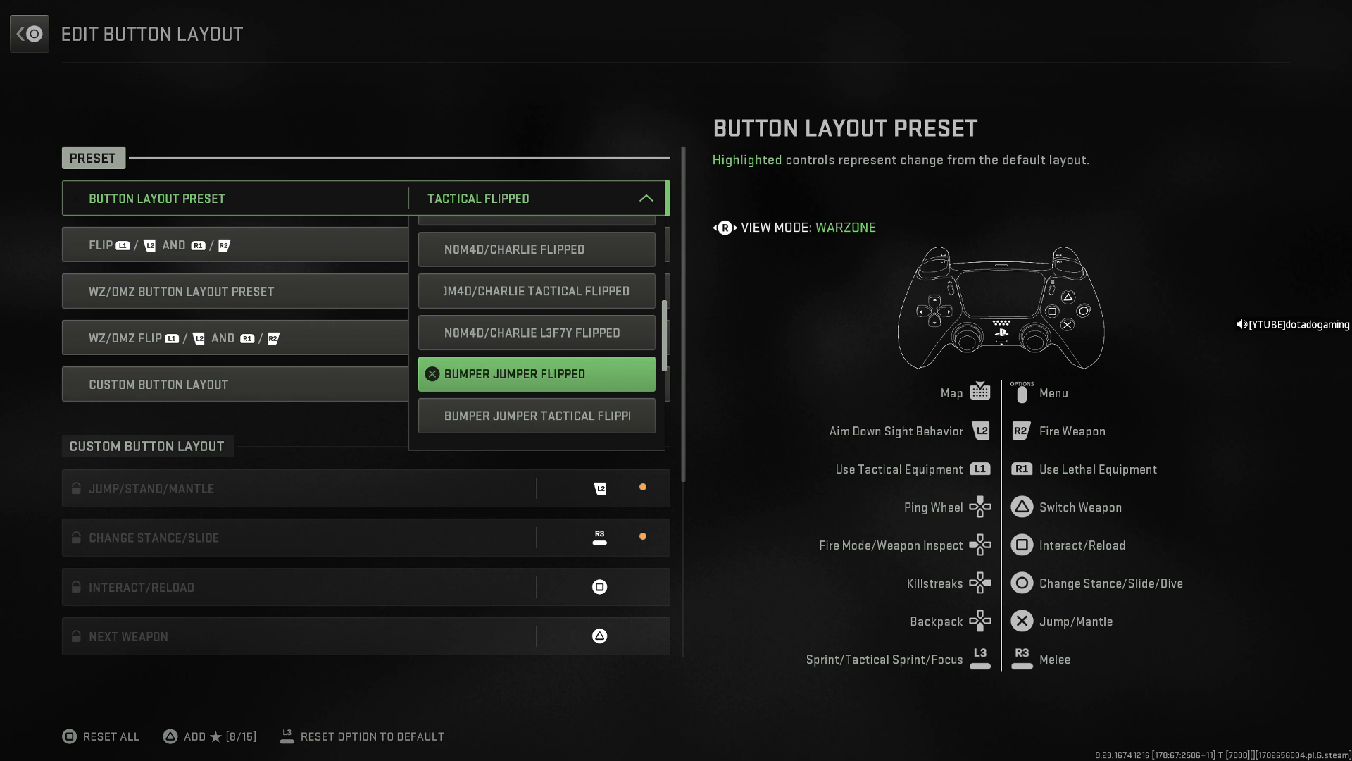
click(28, 34)
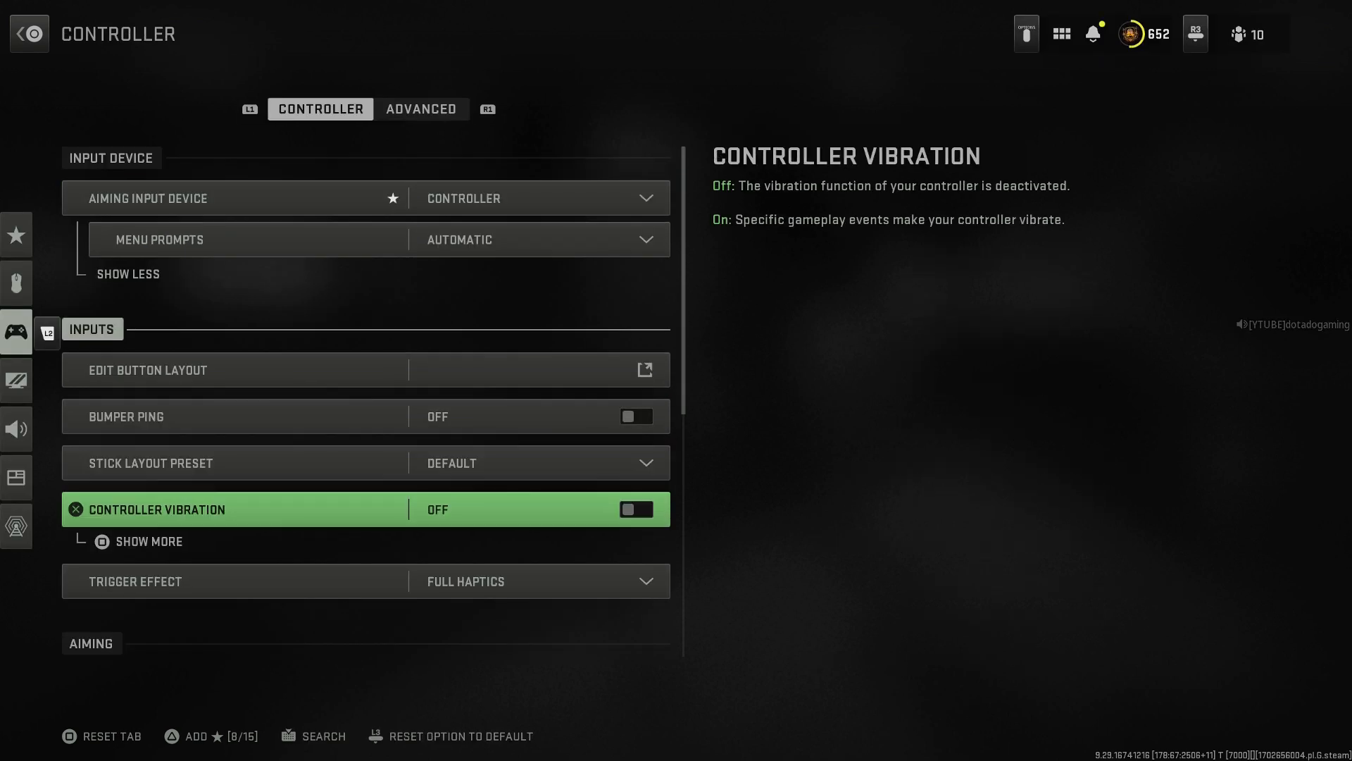
Step: Review the Aiming and Gameplay options (stick sensitivities 10), then view the Advanced controller settings
scroll(down, 3)
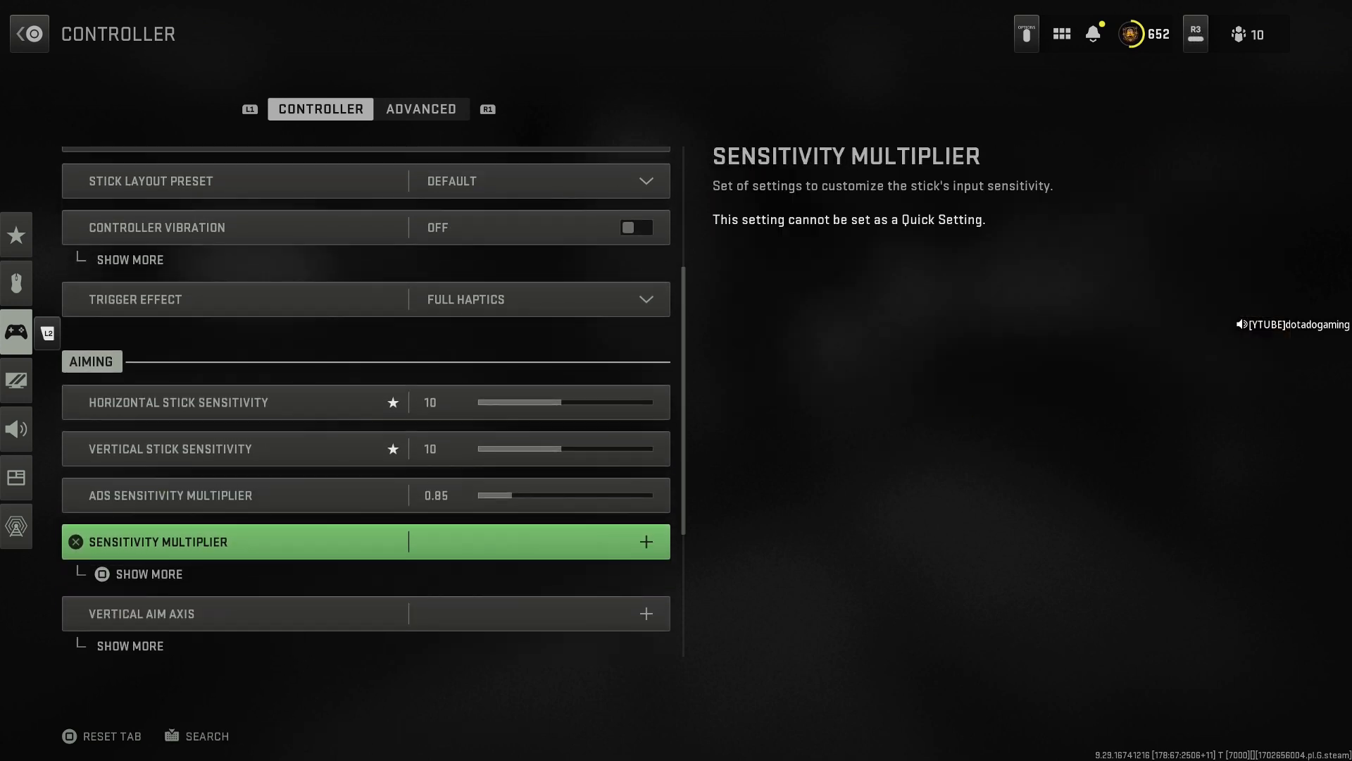
scroll(down, 3)
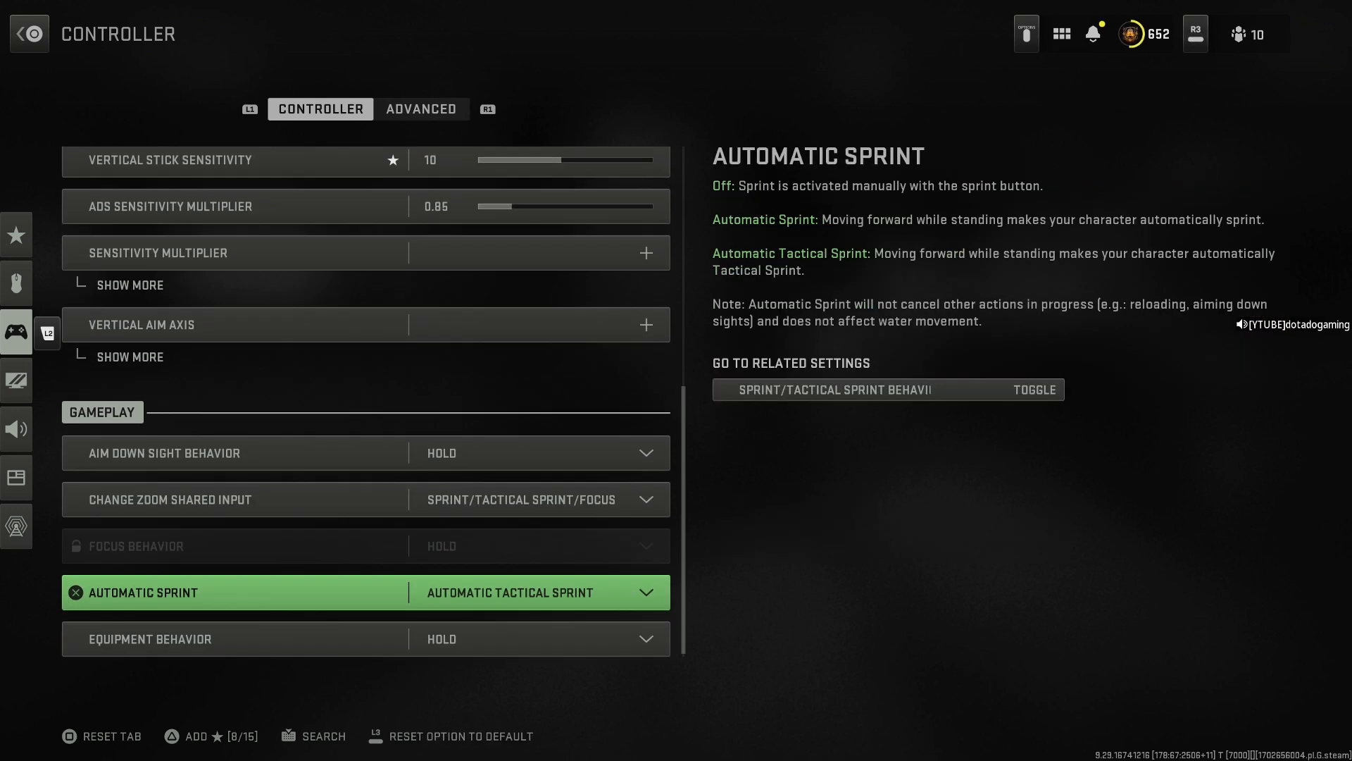
click(421, 108)
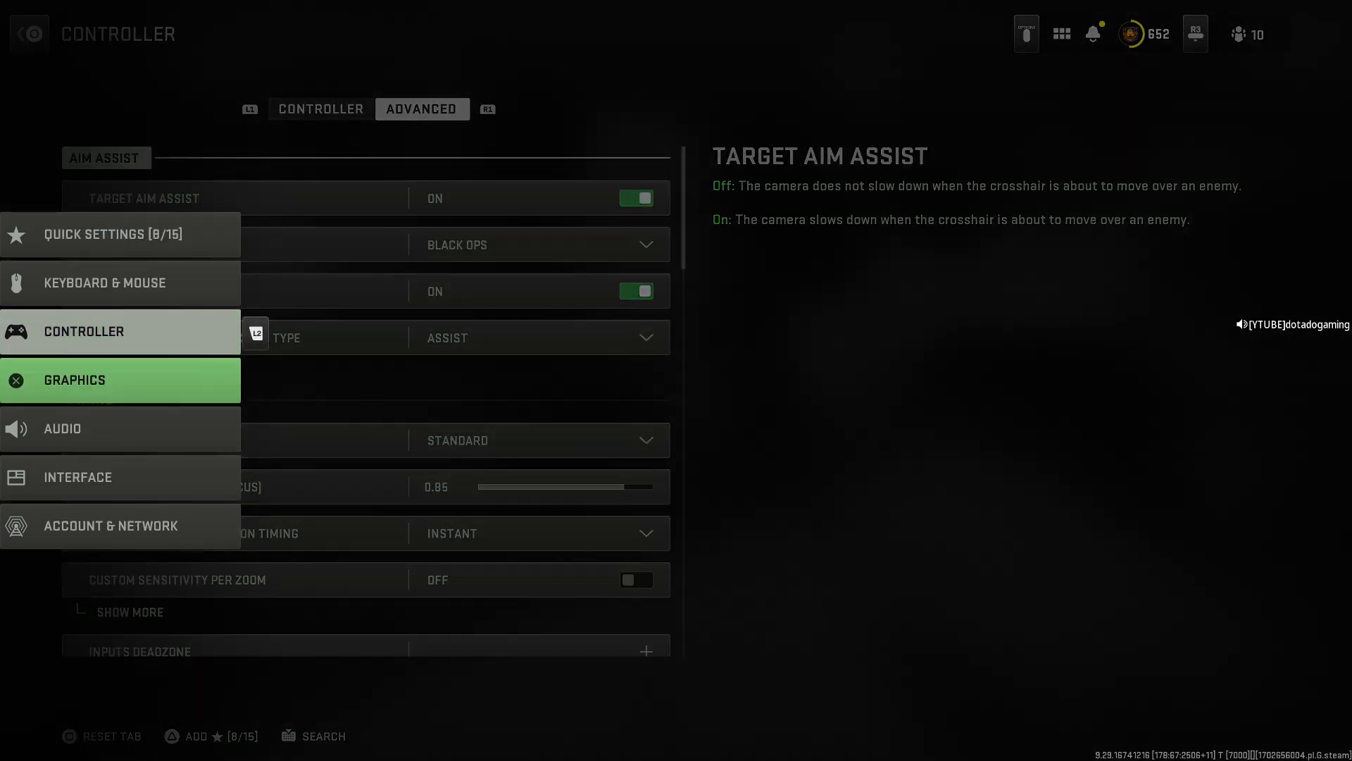
Step: Set the DMZ brightness slider to 51 in the graphics settings
click(122, 380)
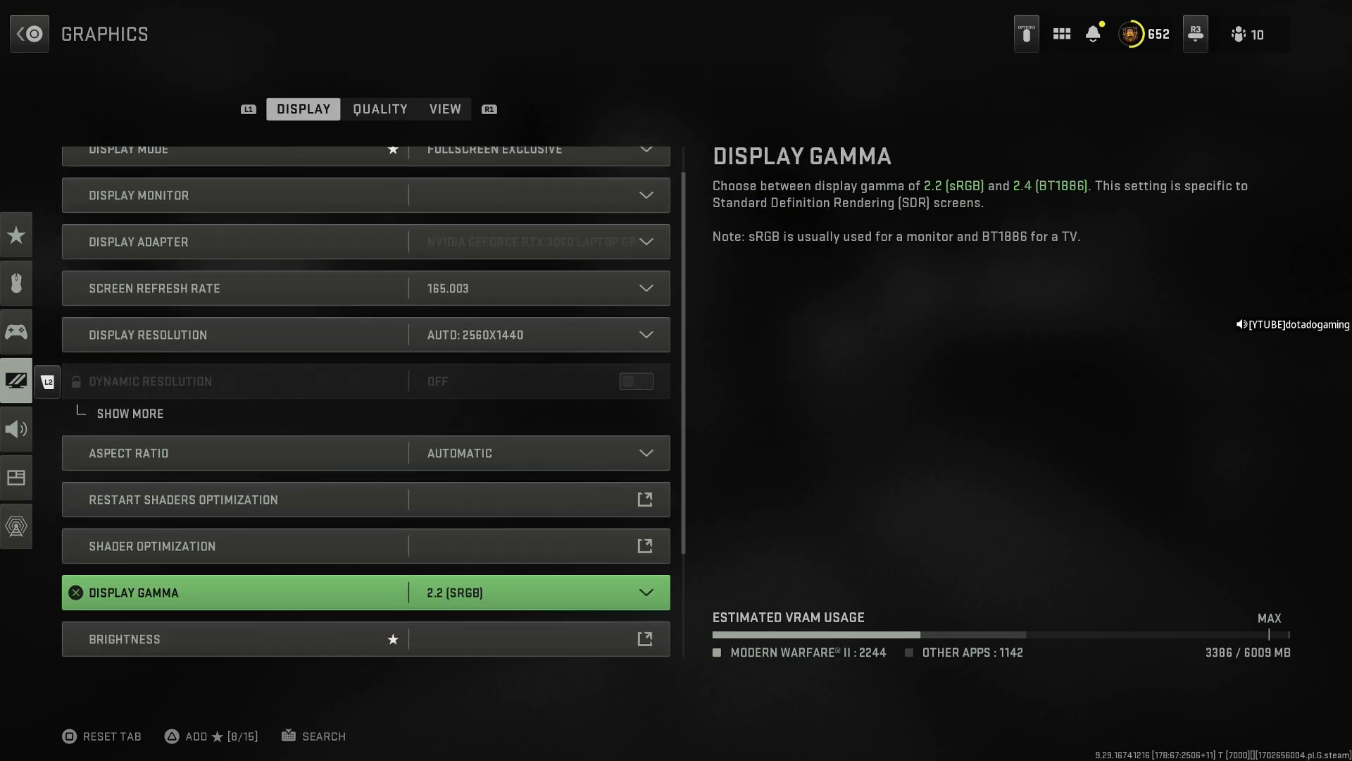
click(367, 638)
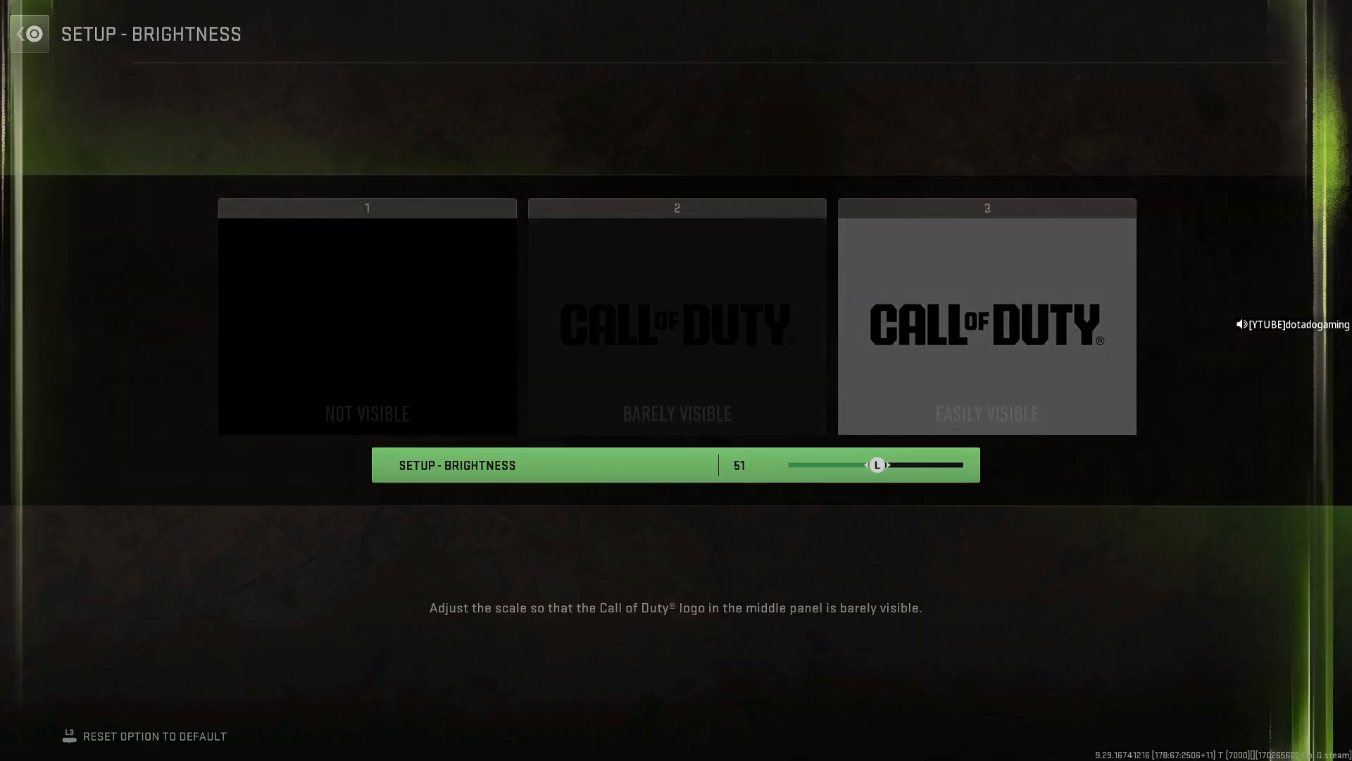
scroll(left, 3)
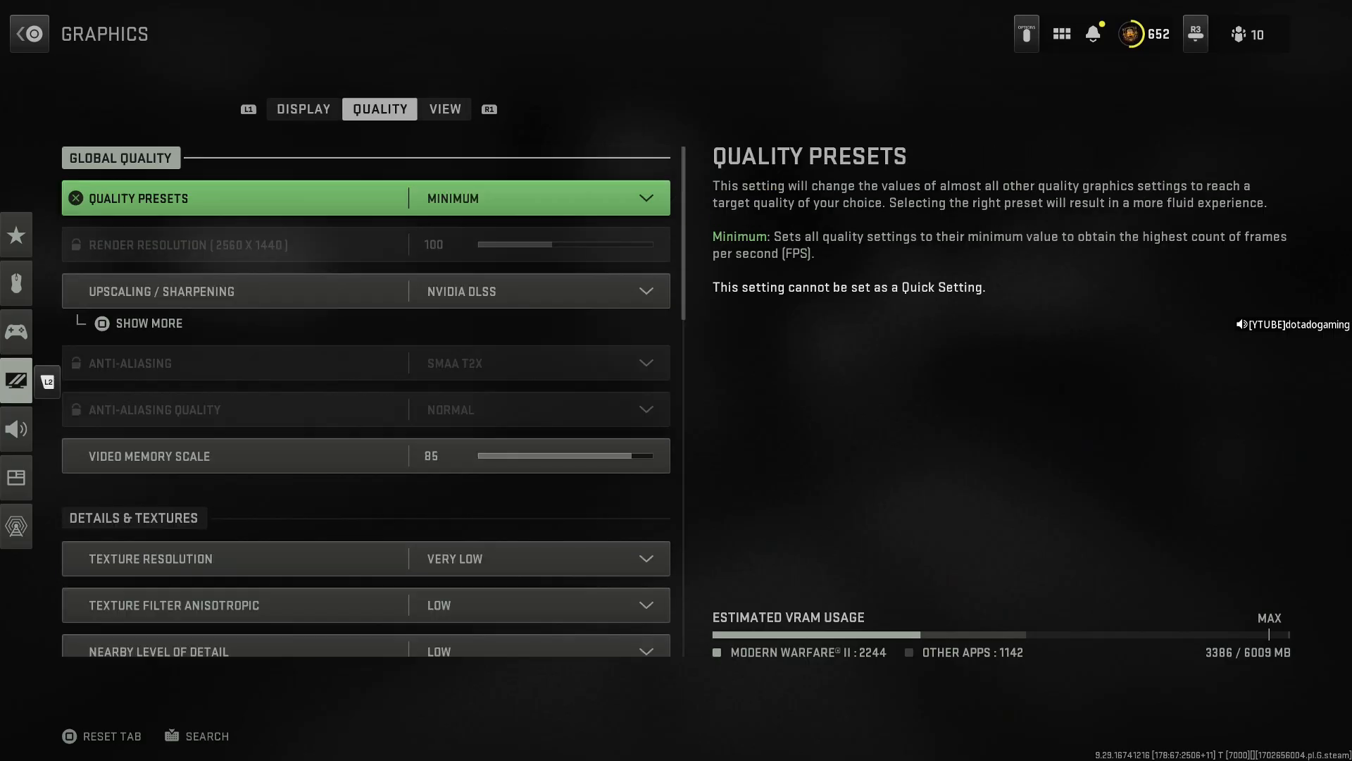
Step: Check DMZ stick sensitivities (horizontal 20, vertical 18), then return to the lobby settings list
click(445, 108)
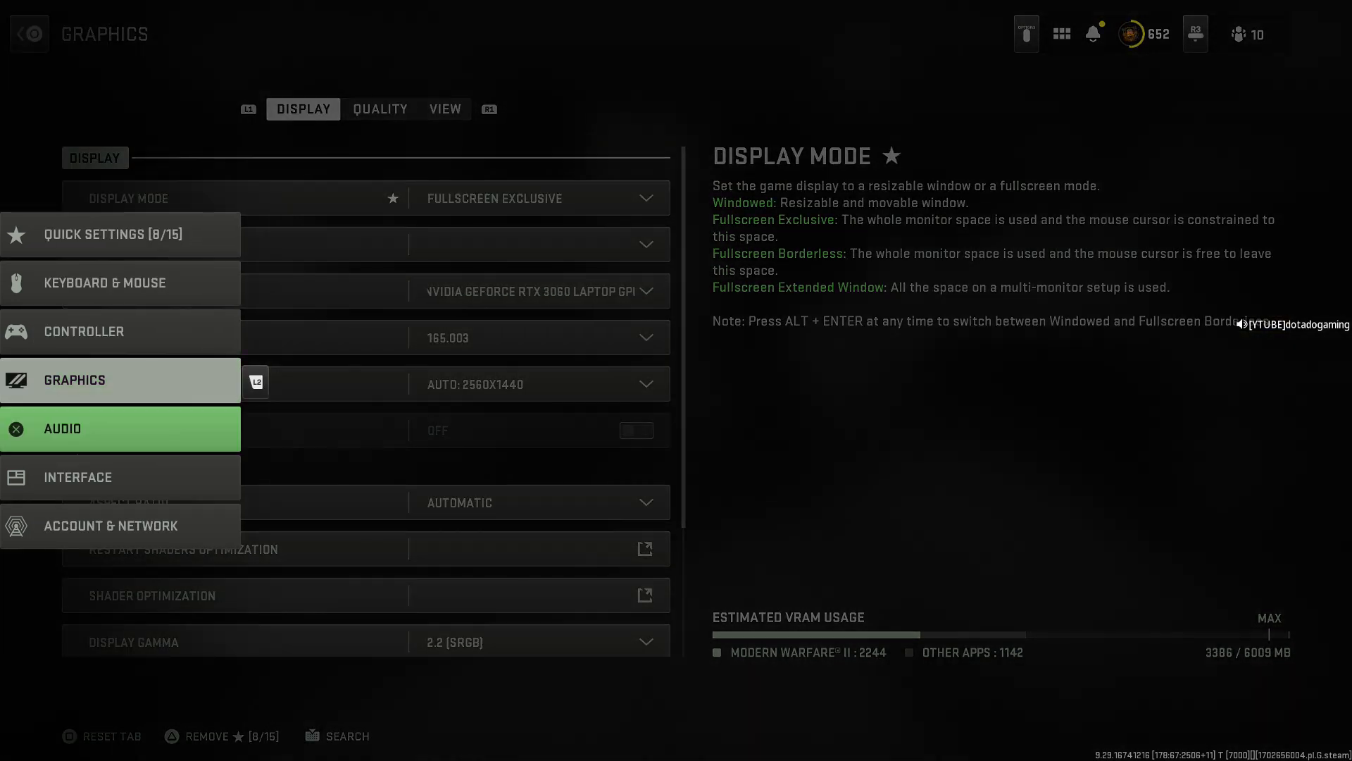
click(83, 332)
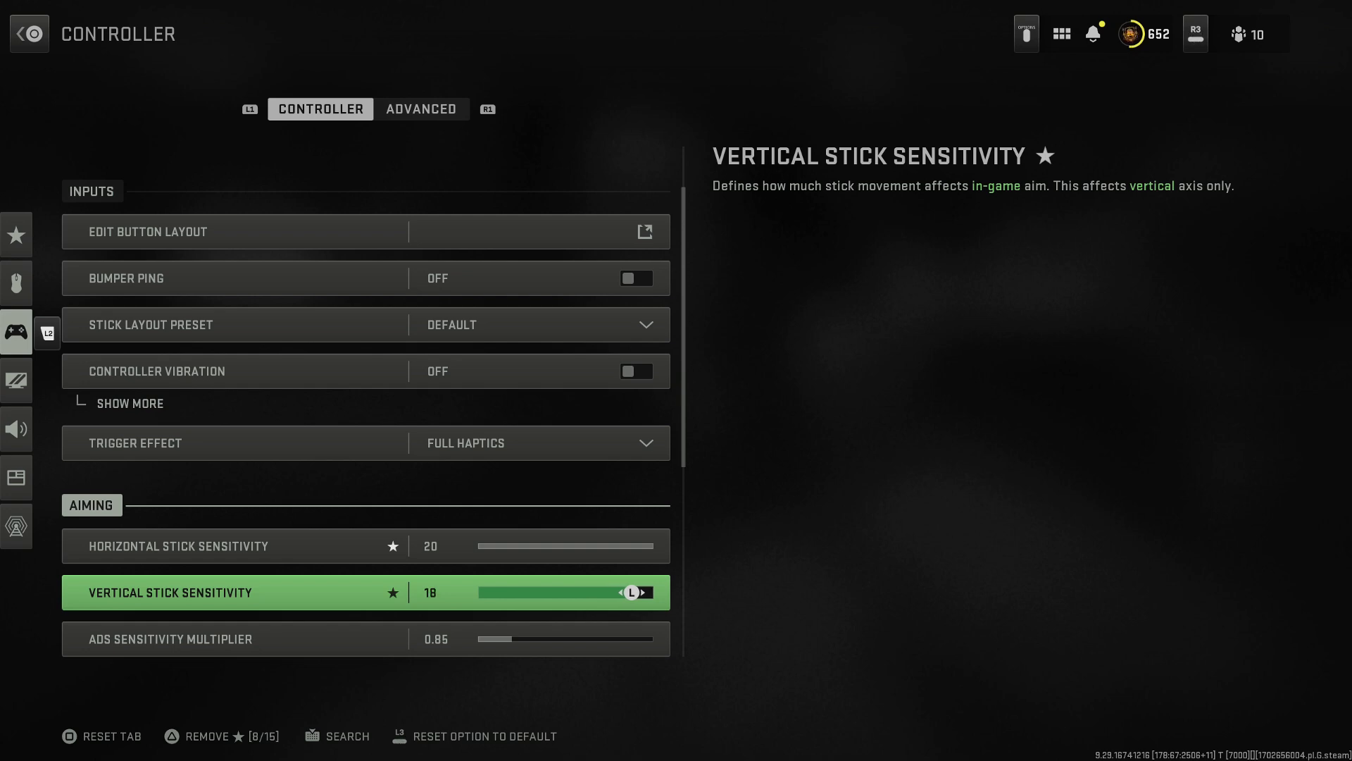
click(28, 34)
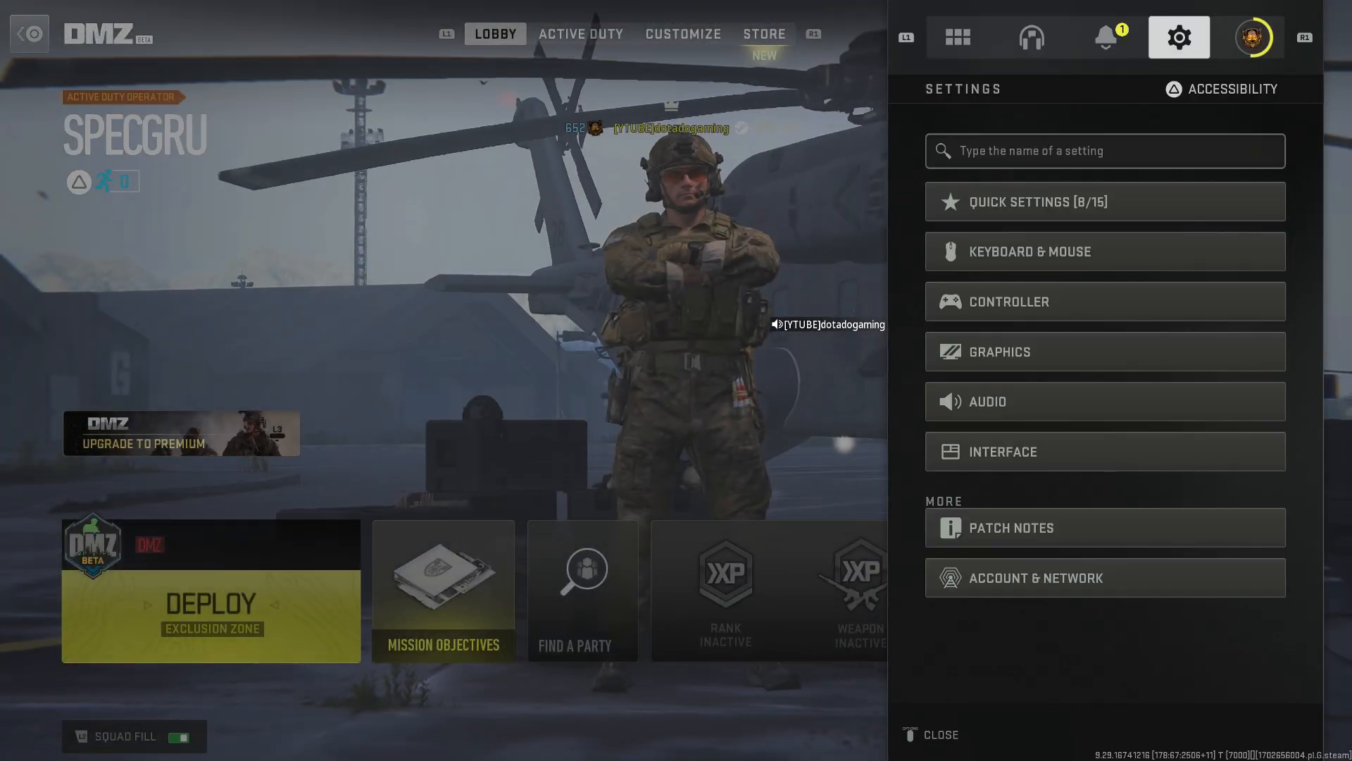
Step: Quit the game to desktop and confirm with Yes
click(956, 37)
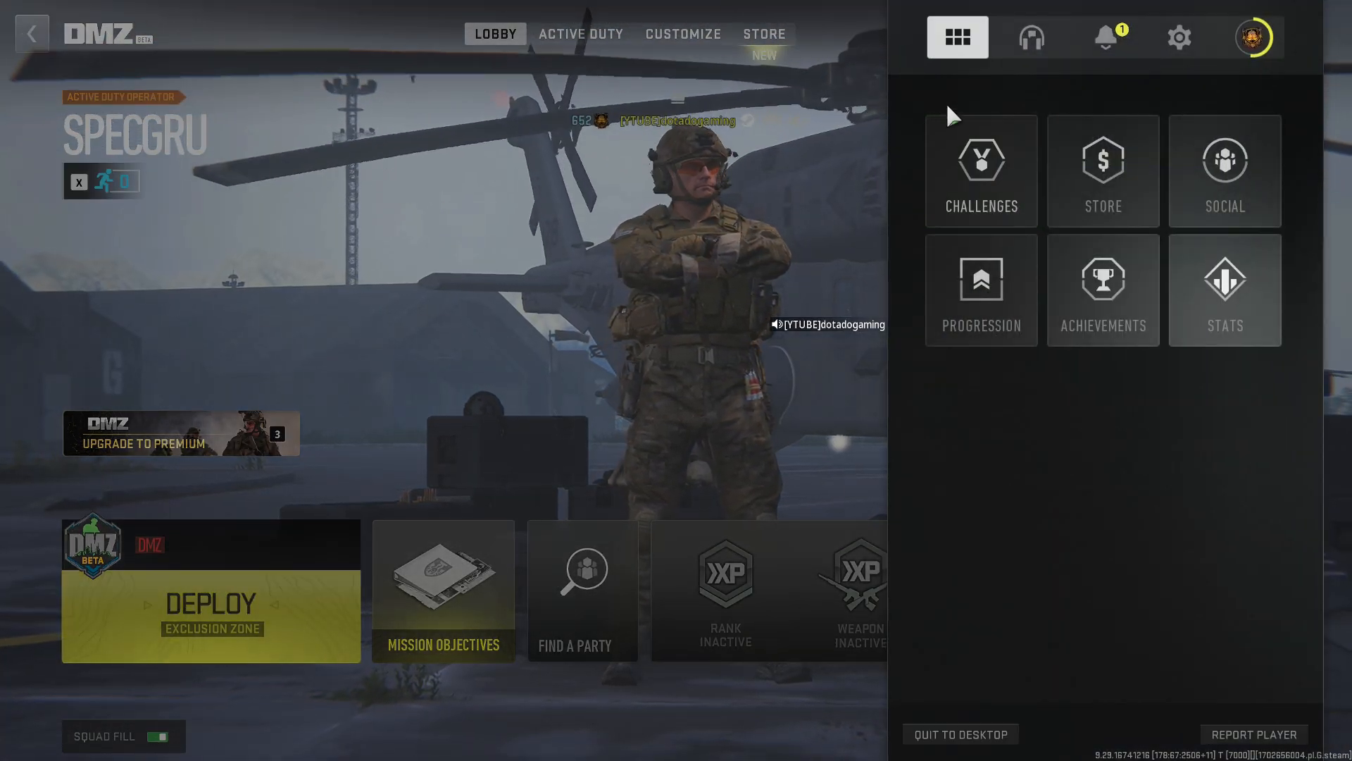
mouse_move(959, 737)
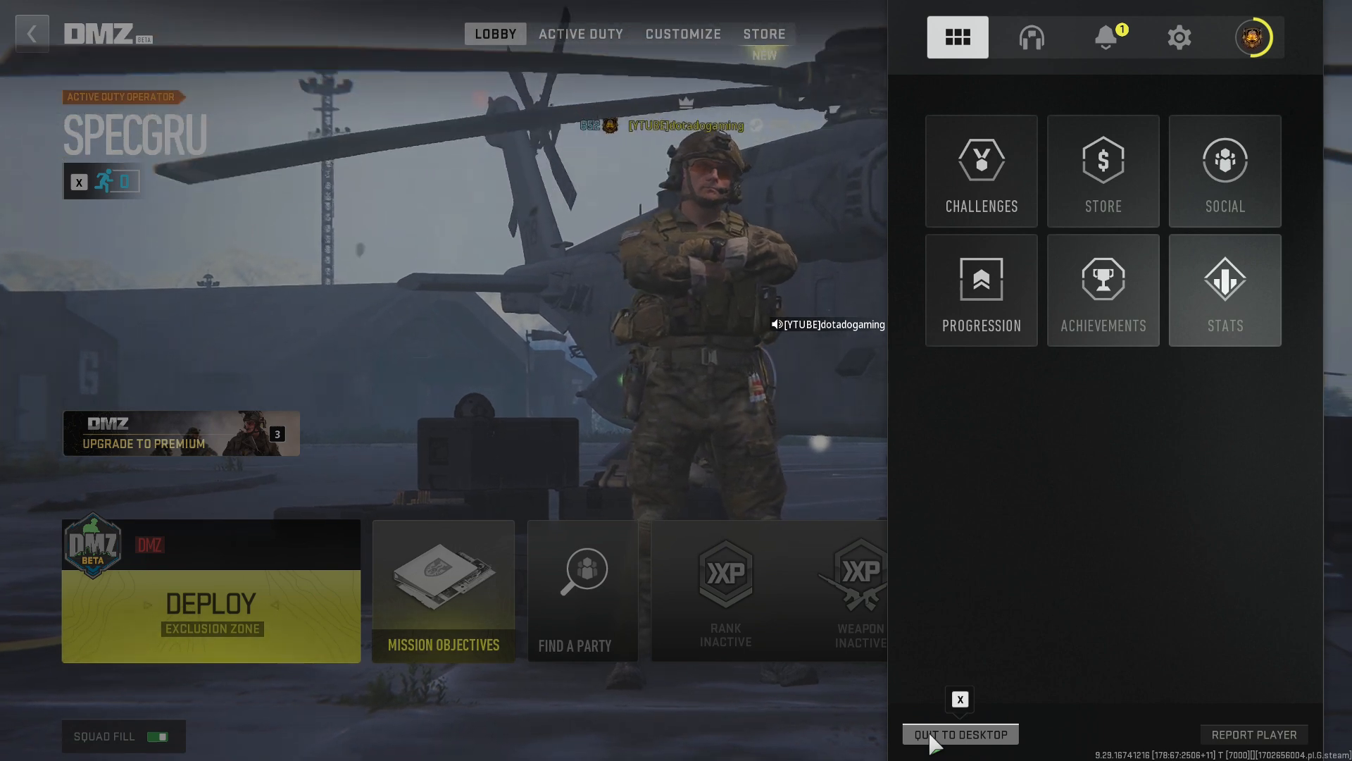
click(959, 733)
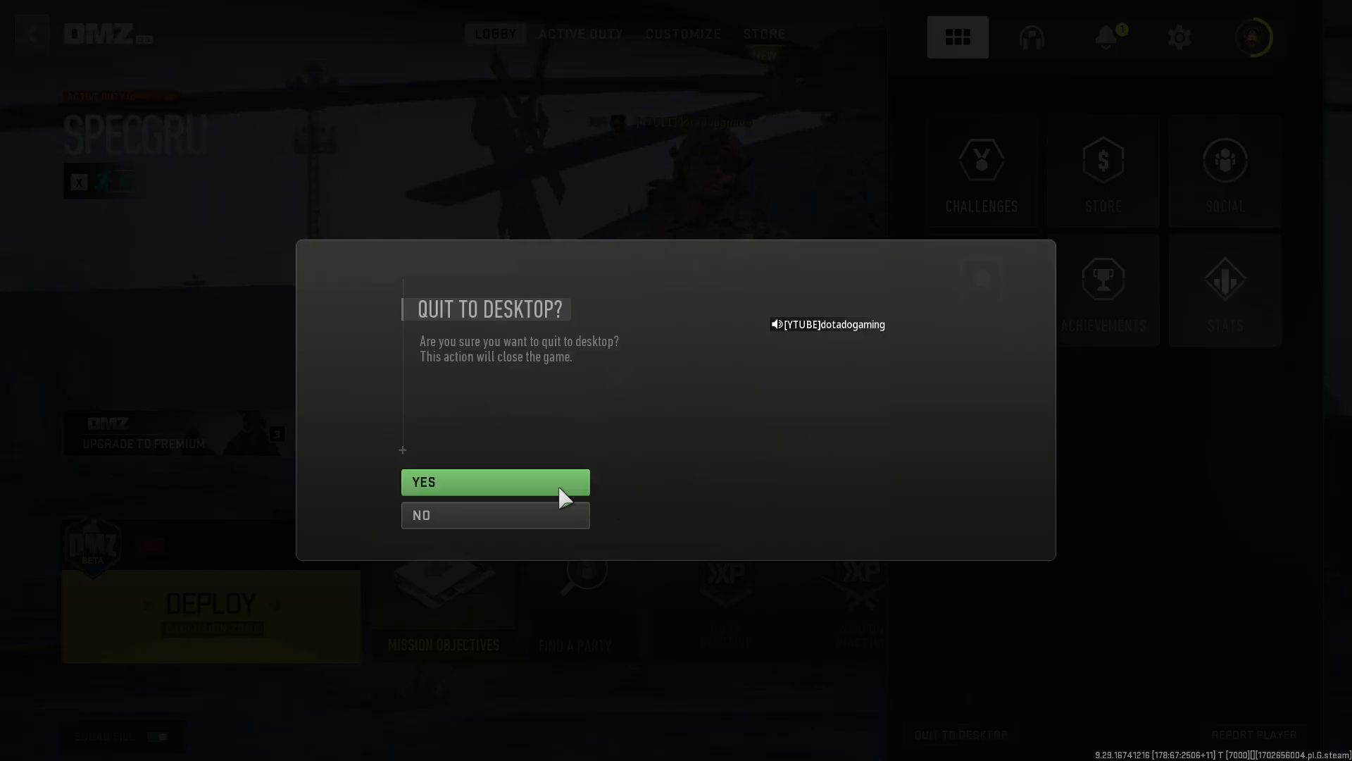
click(495, 515)
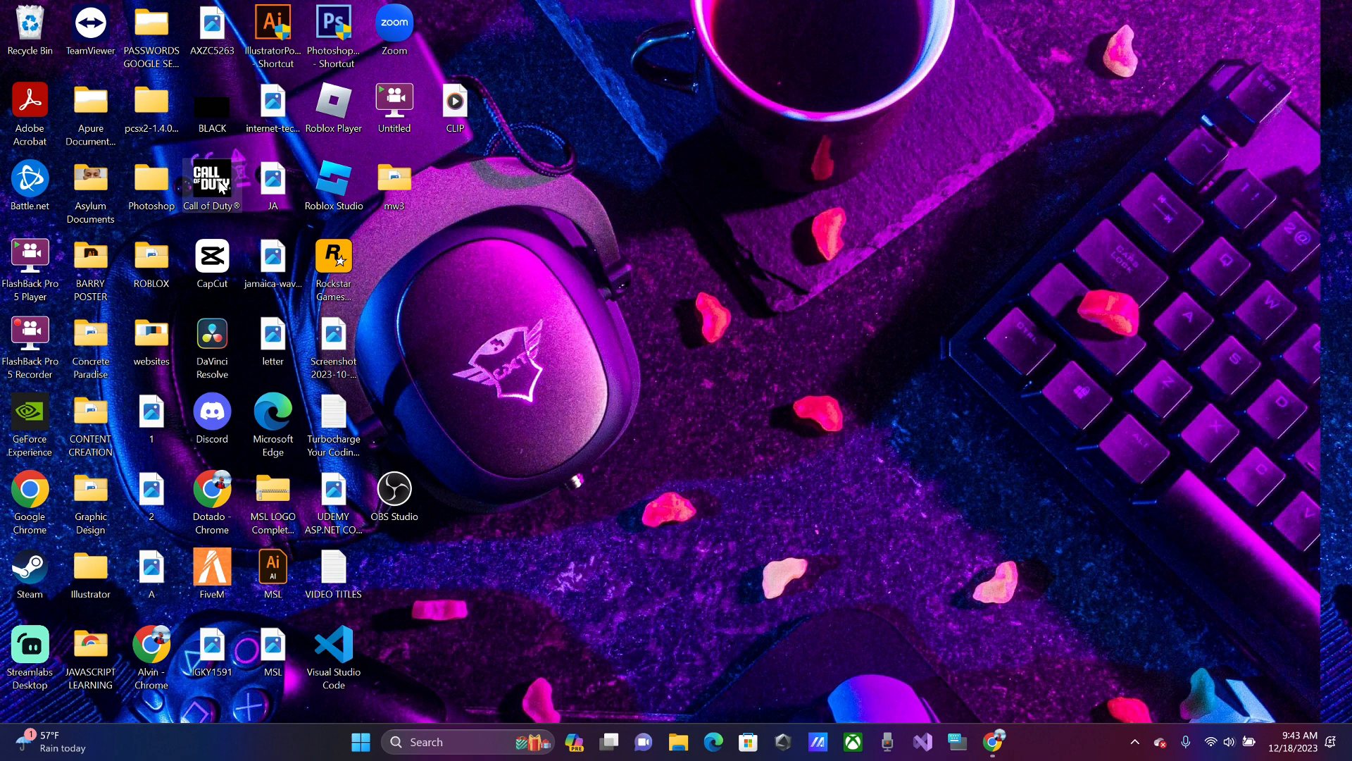
Step: Relaunch Call of Duty and answer the Set Optimal Settings prompt to reach HQ home
double_click(212, 179)
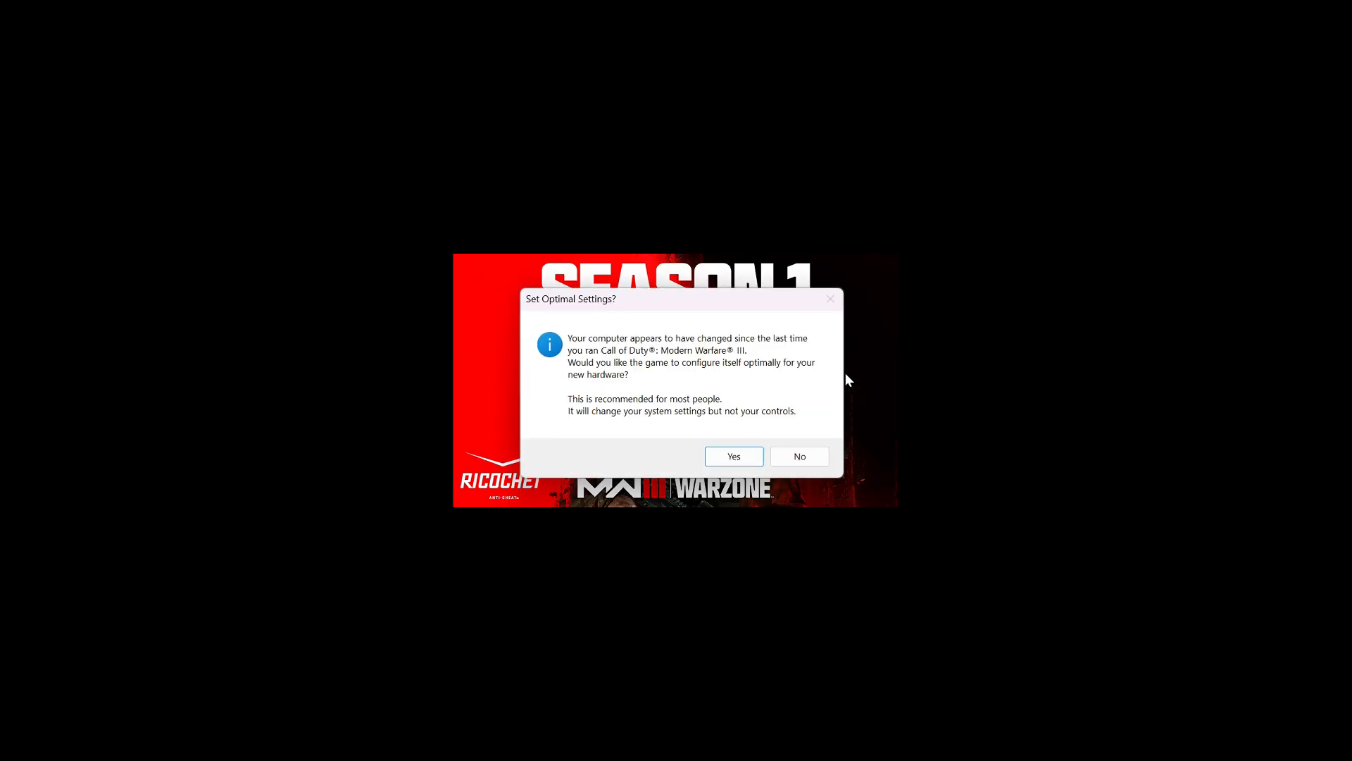
click(732, 455)
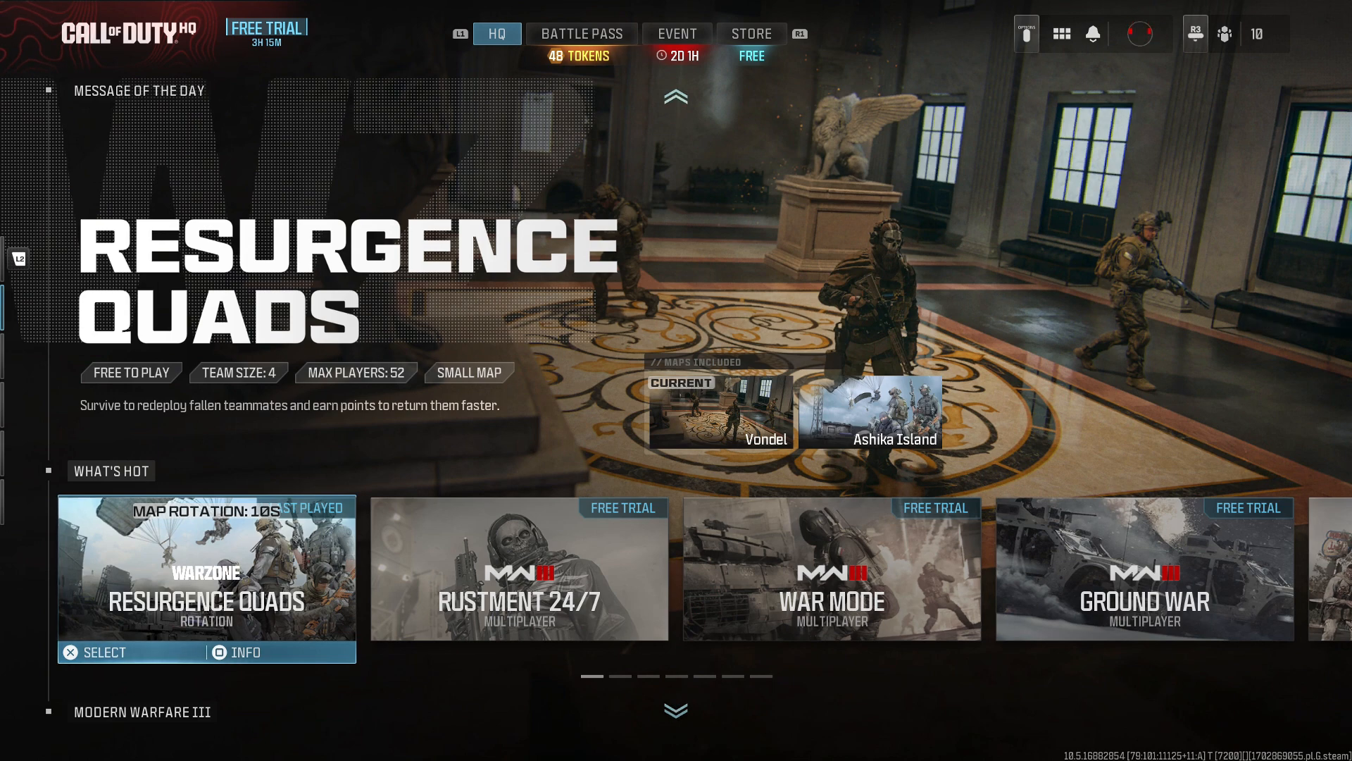
Step: Check MW3's controller Aiming settings show both stick sensitivities at 20 (Insane)
click(1138, 34)
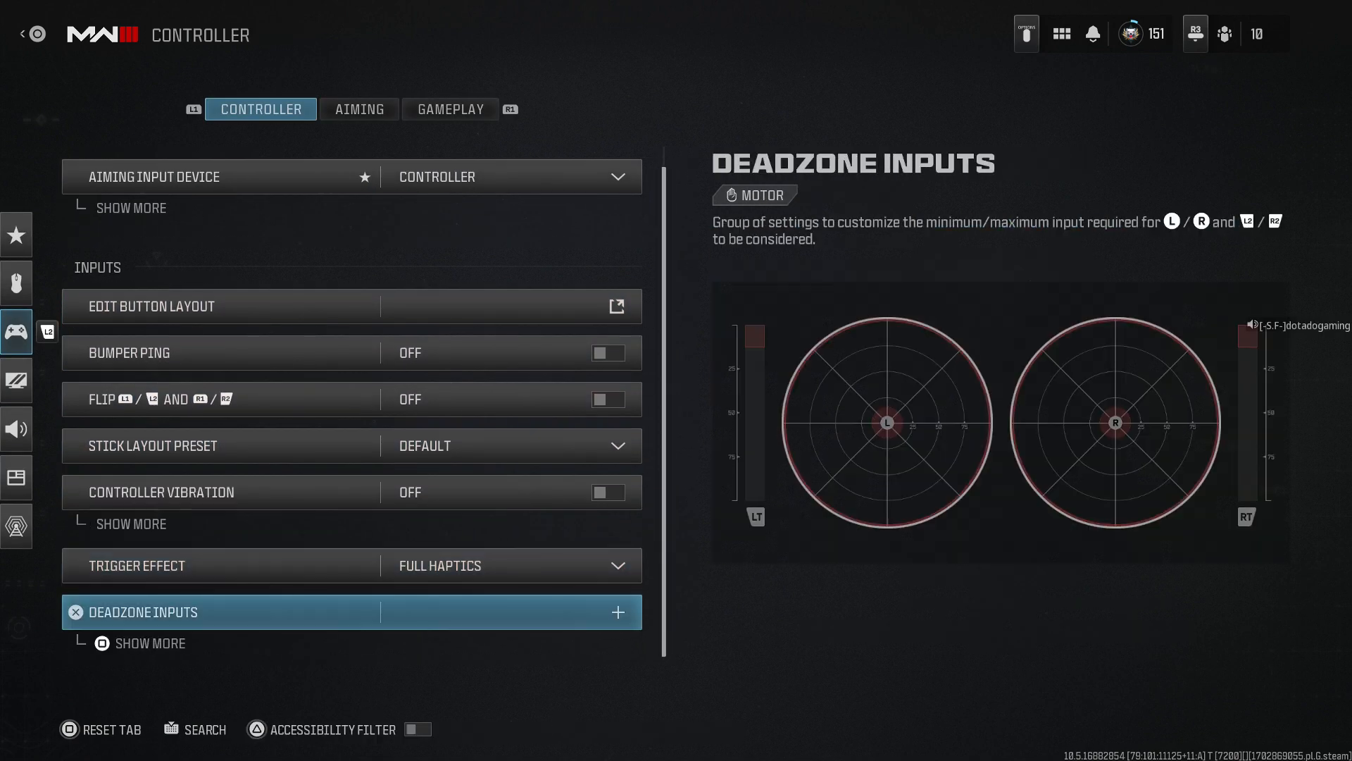
click(359, 108)
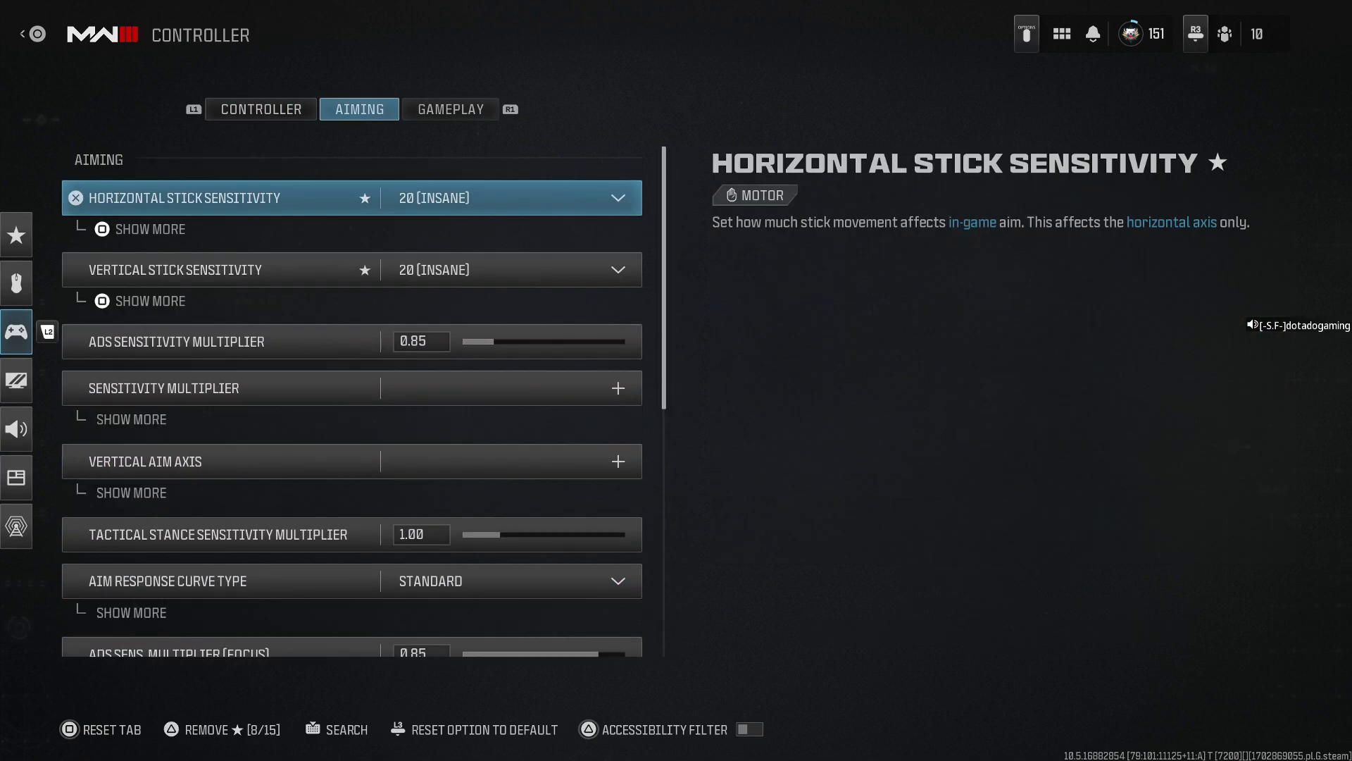
click(616, 197)
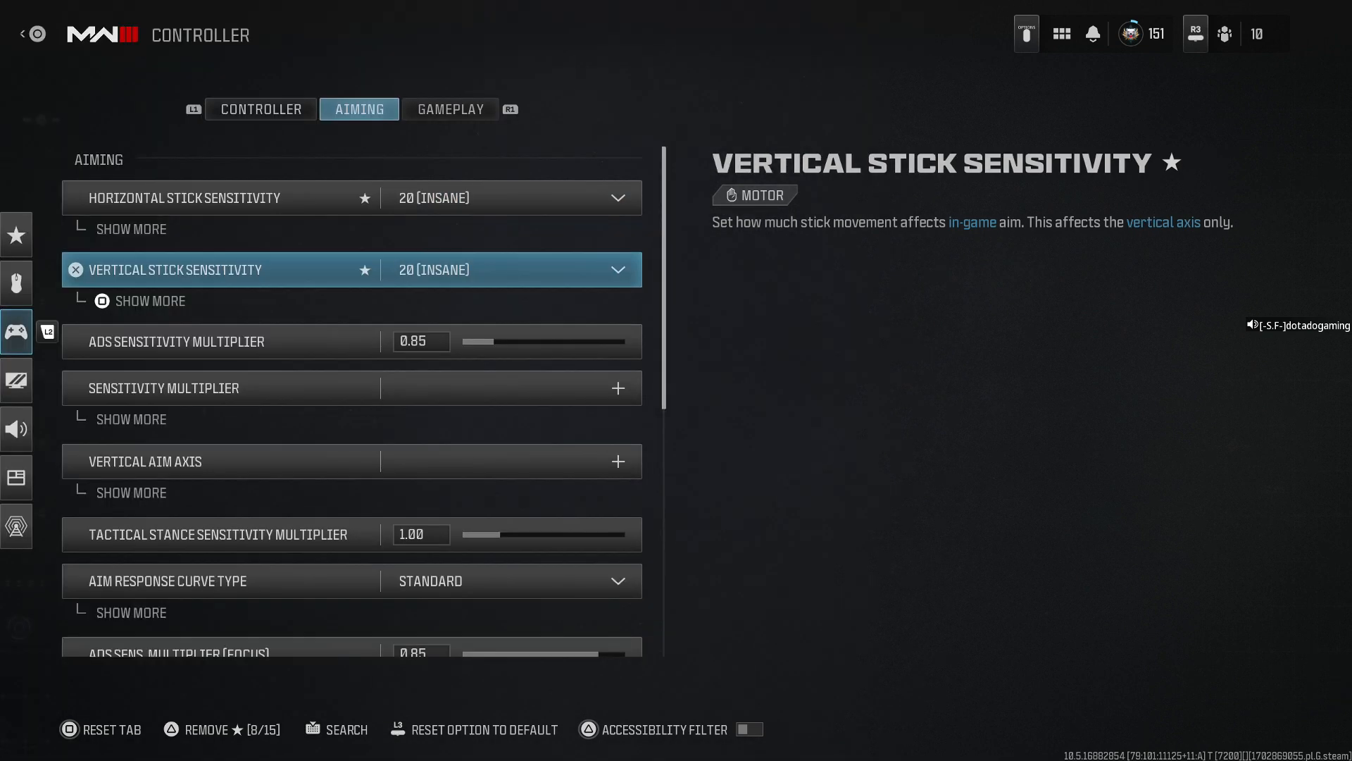
click(15, 331)
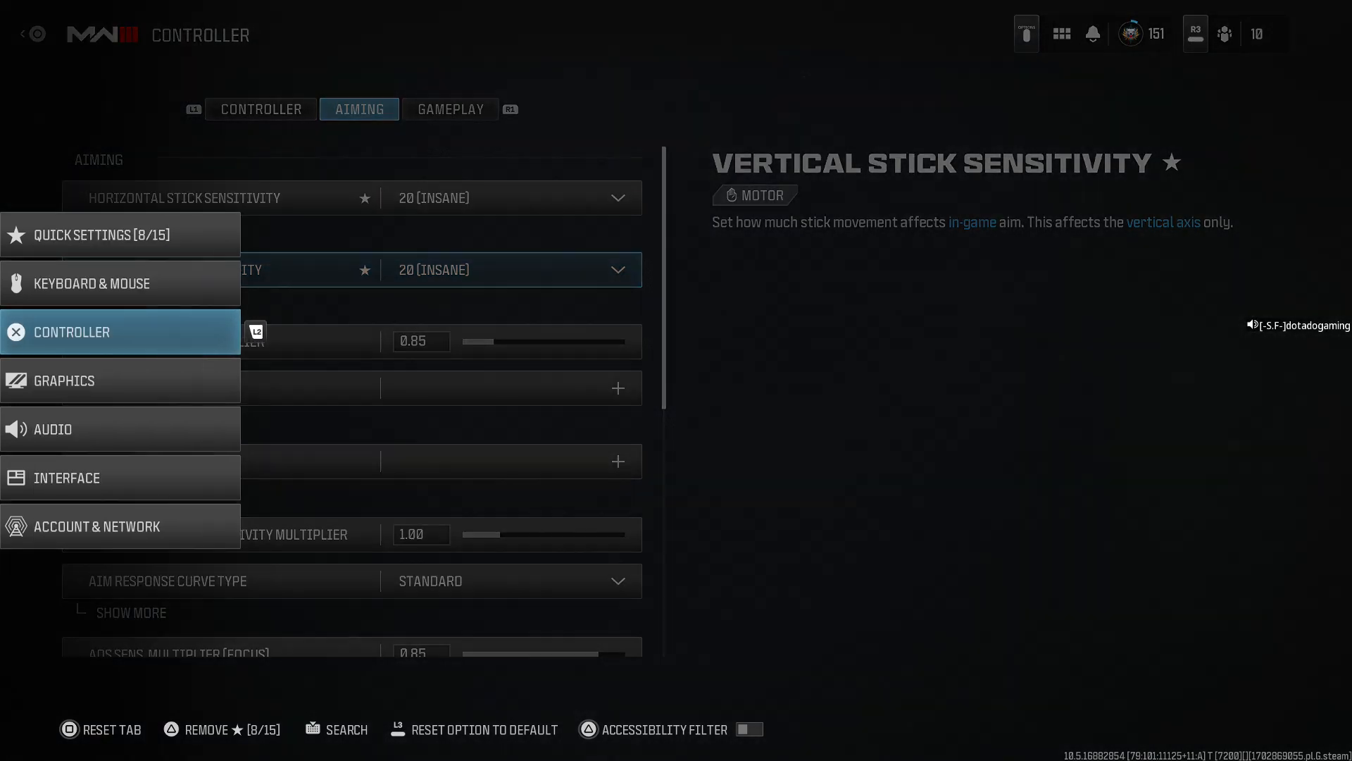
Step: Reach the Brightness calibration from Graphics > Display, confirming the value reads 65
click(61, 380)
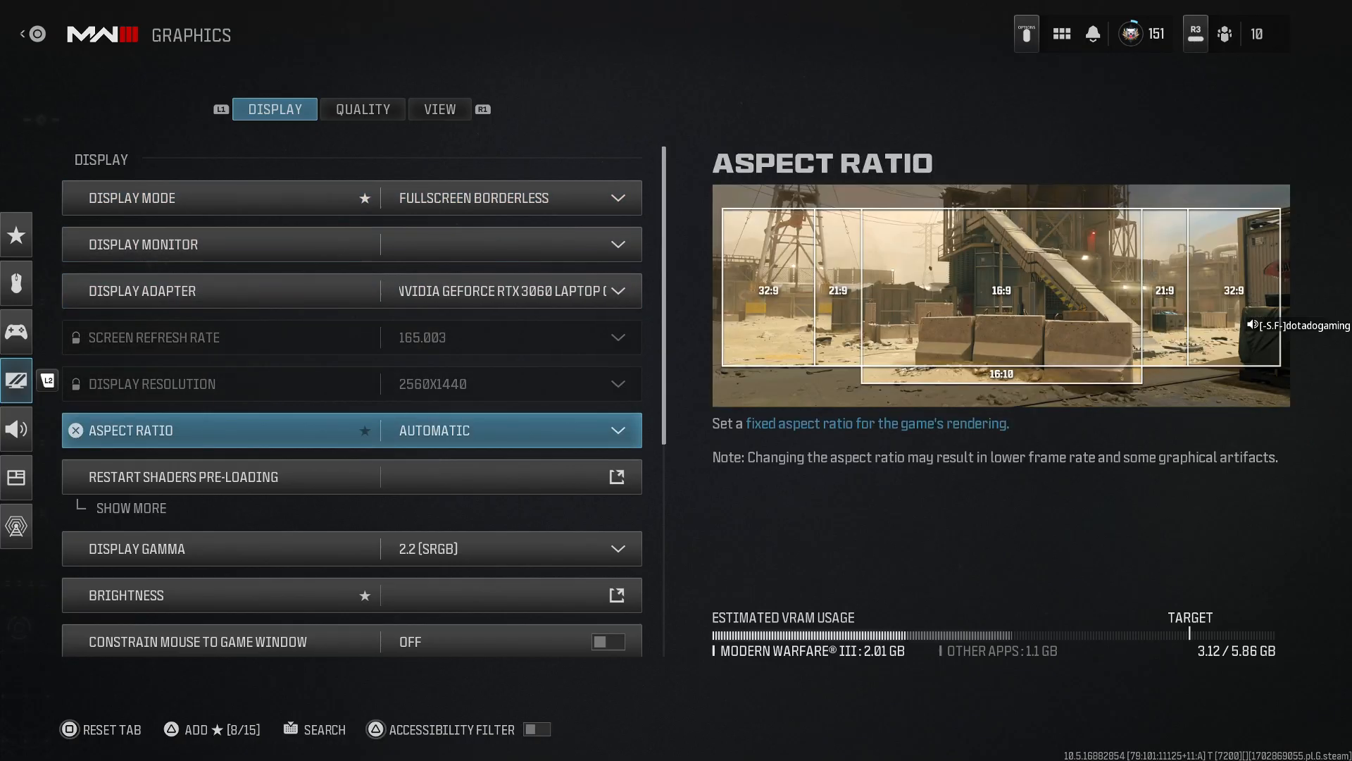
click(616, 595)
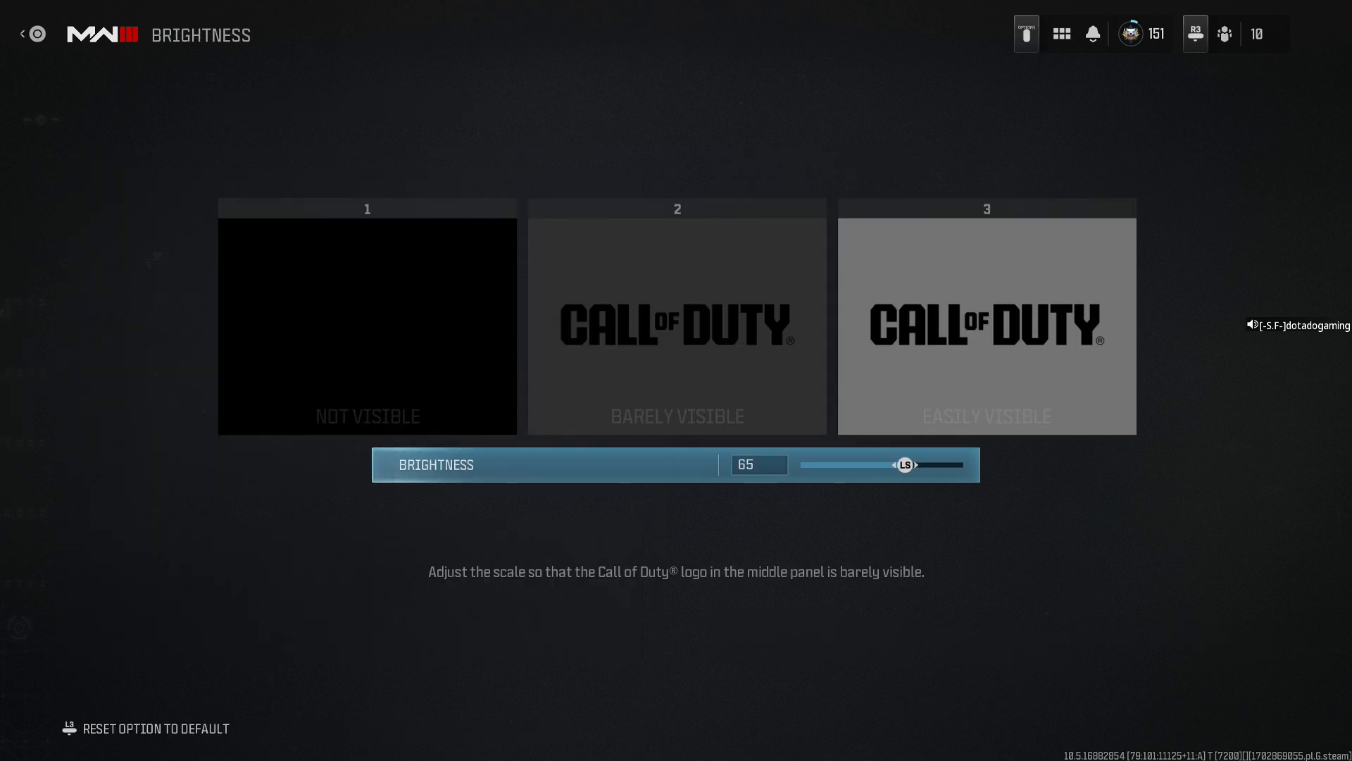